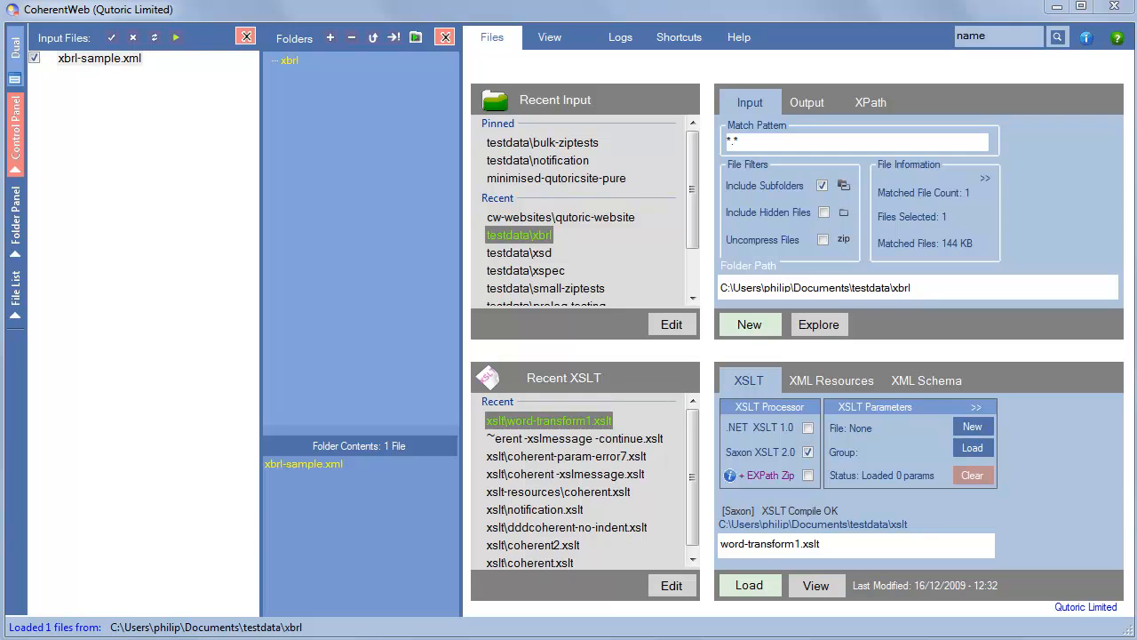
mouse_move(443, 311)
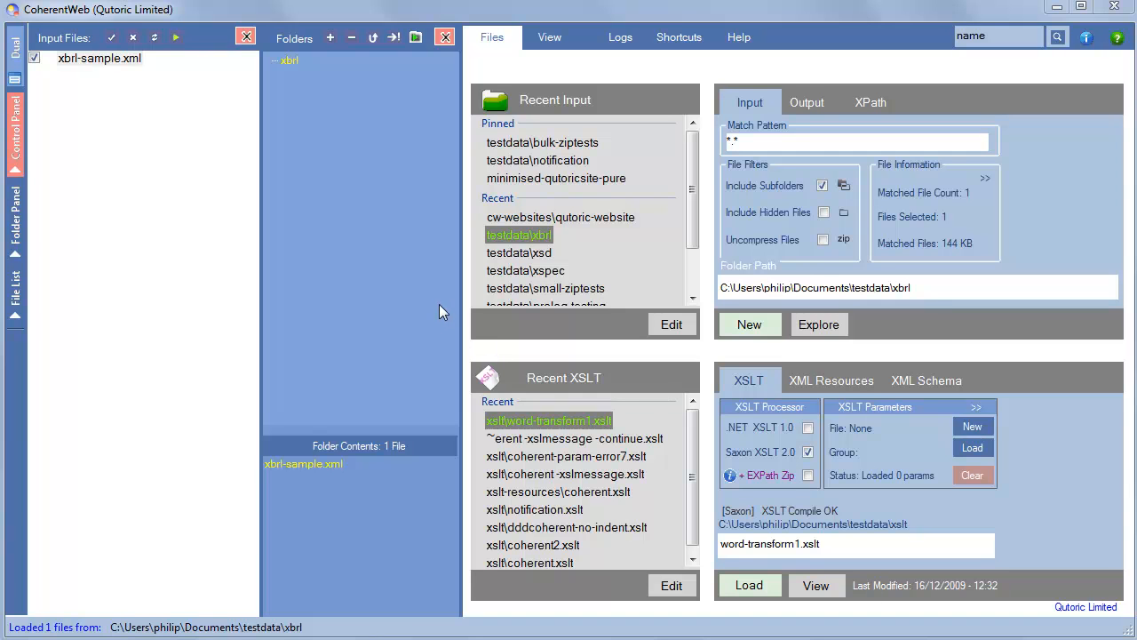
mouse_move(529, 150)
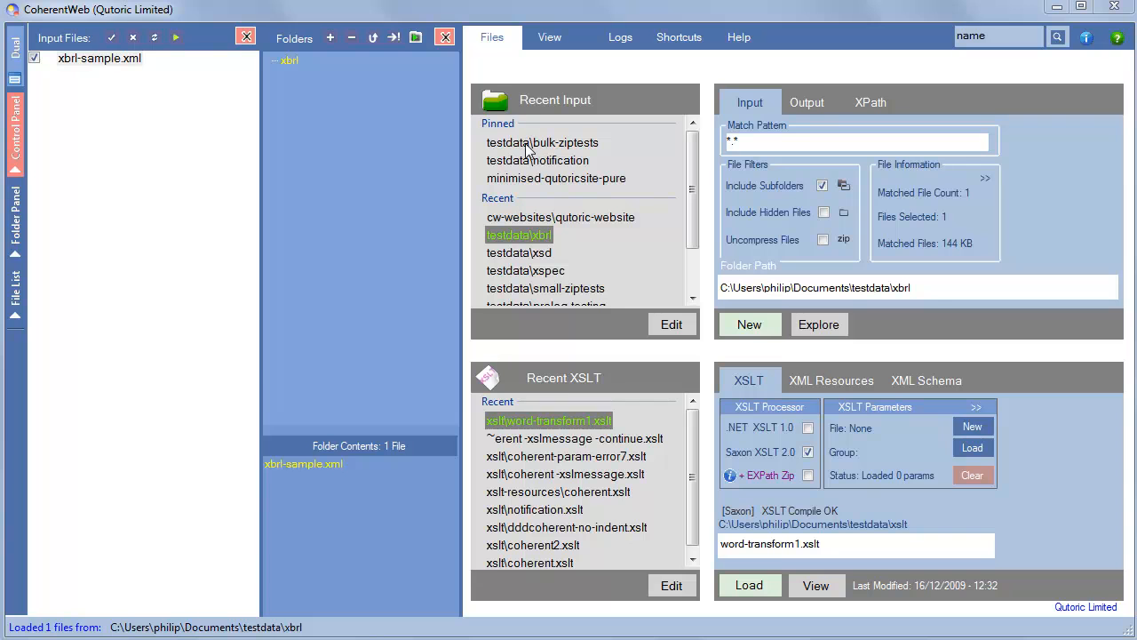
- Load testdata\bulk-ziptests as input, match *.docx, and uncompress the 30 files into 720 inner files
click(541, 142)
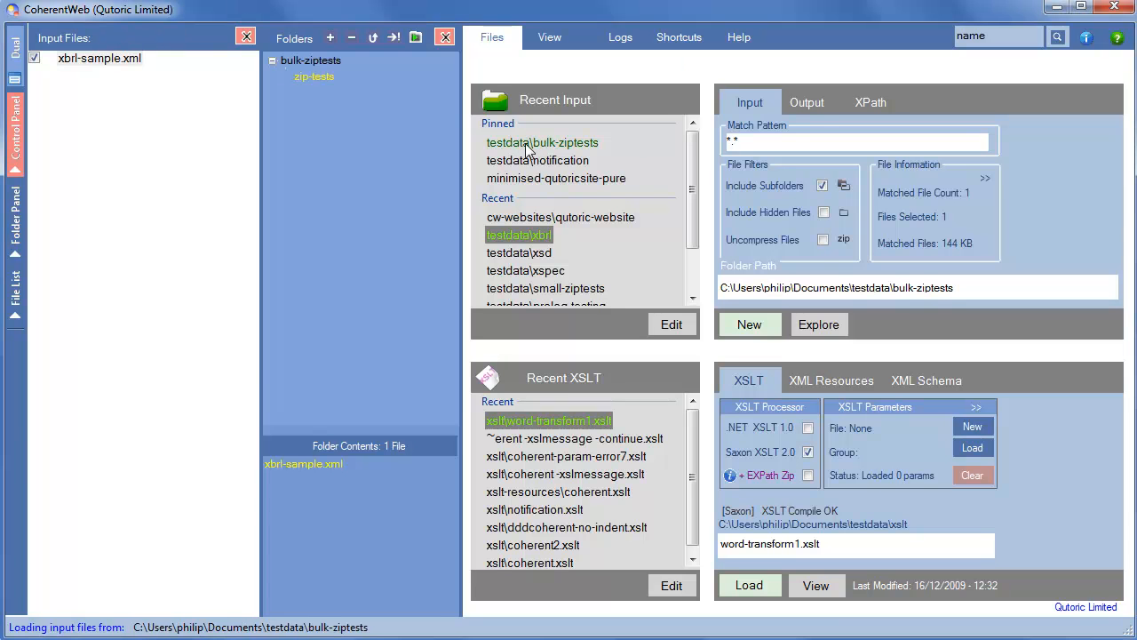
click(542, 142)
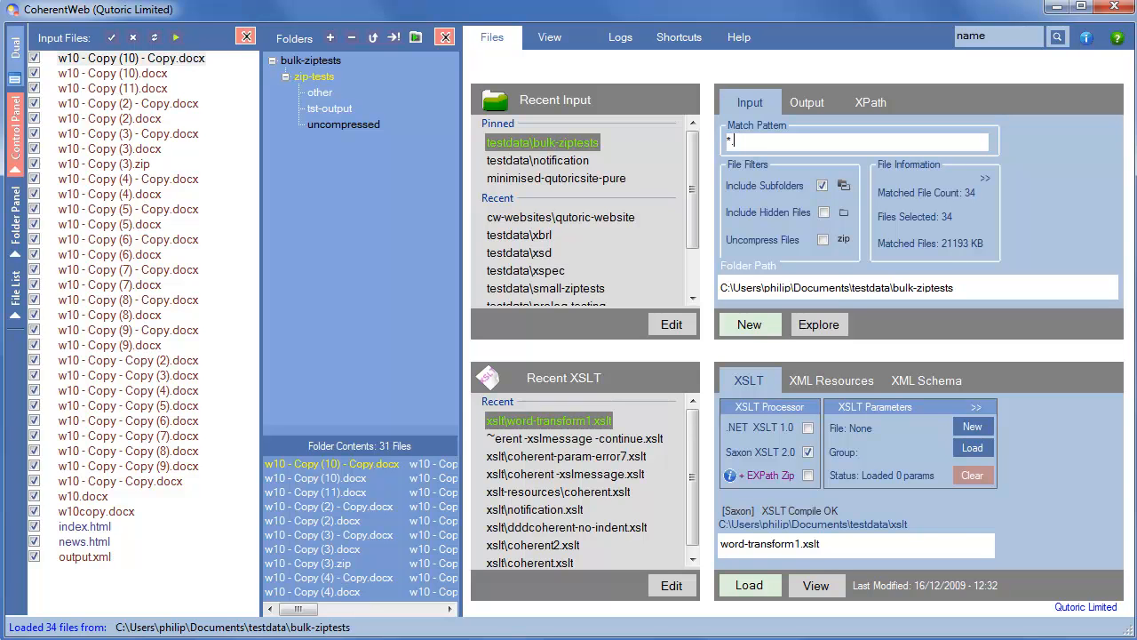
text(.docx)
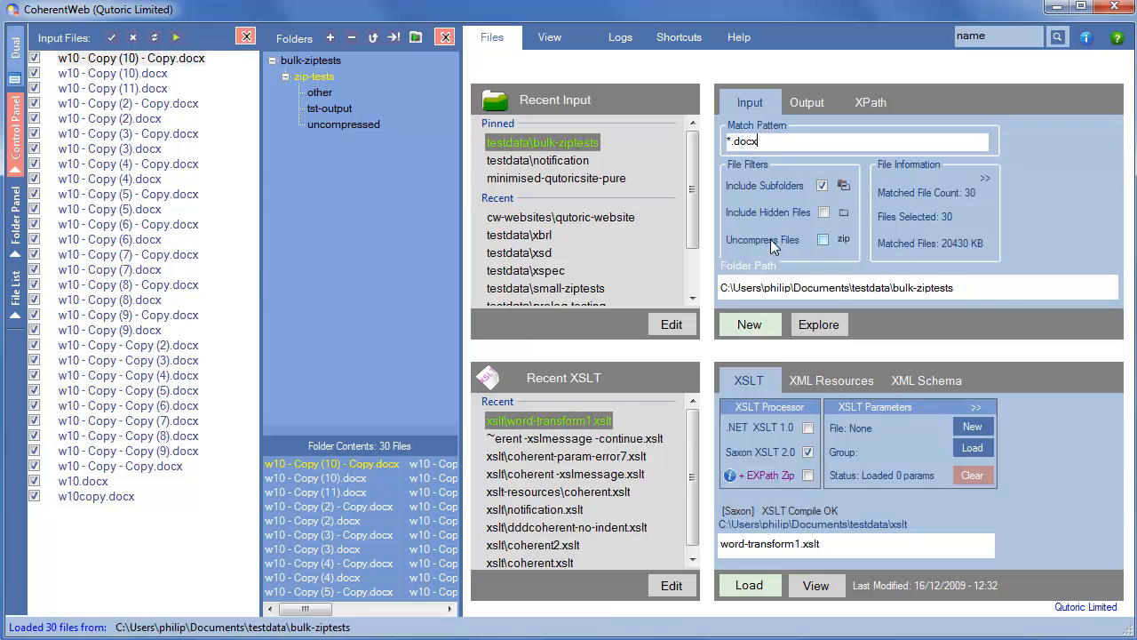
click(823, 240)
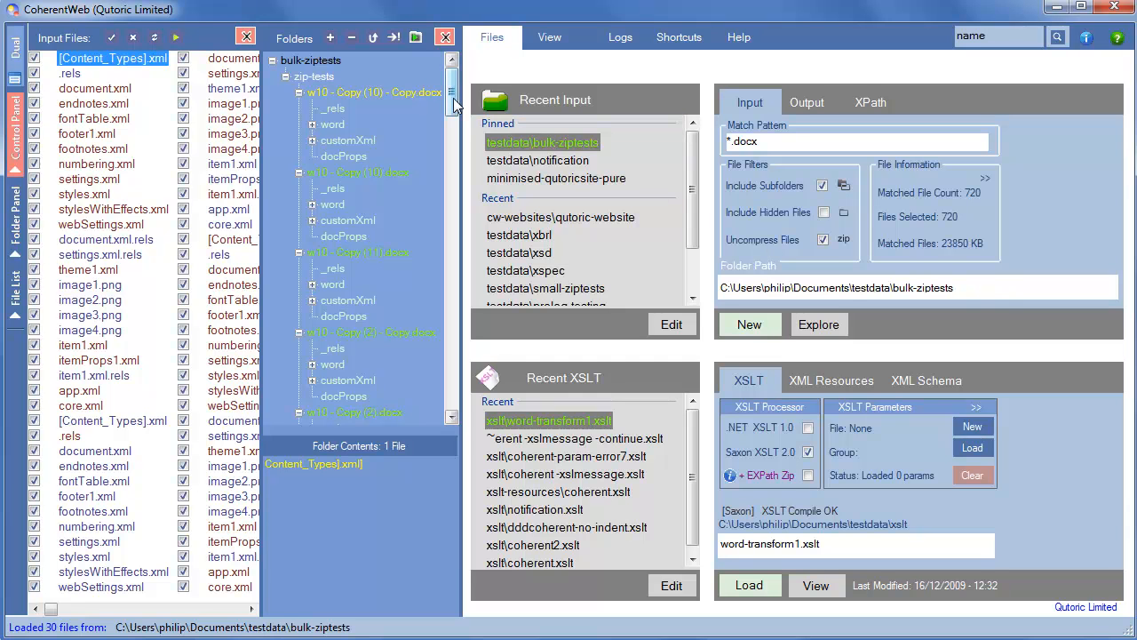
mouse_move(631, 139)
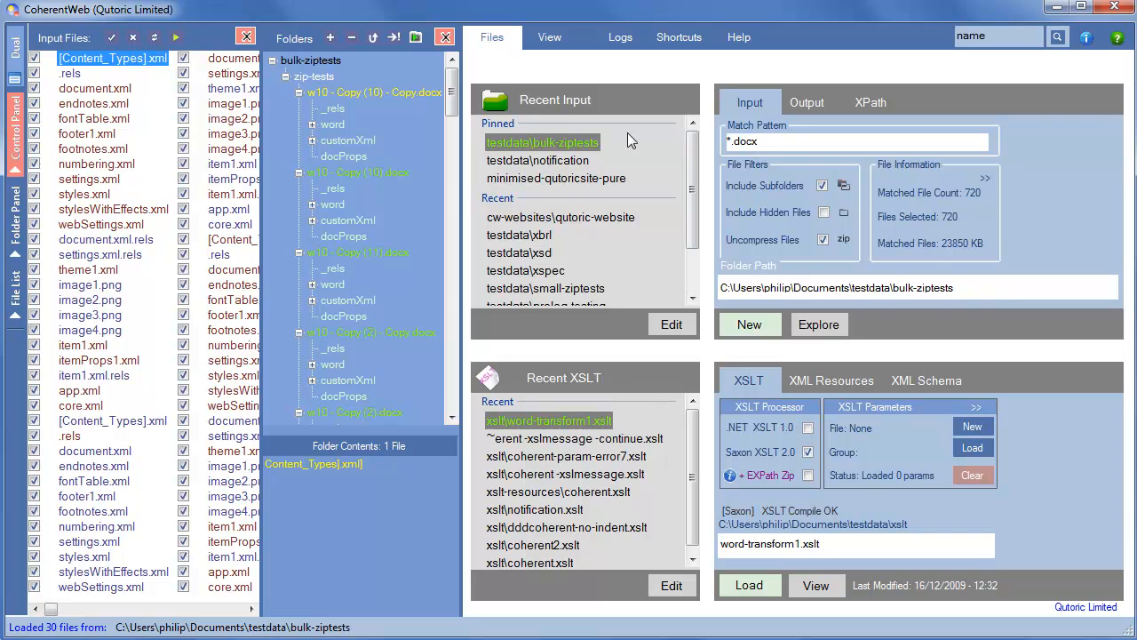
mouse_move(518, 47)
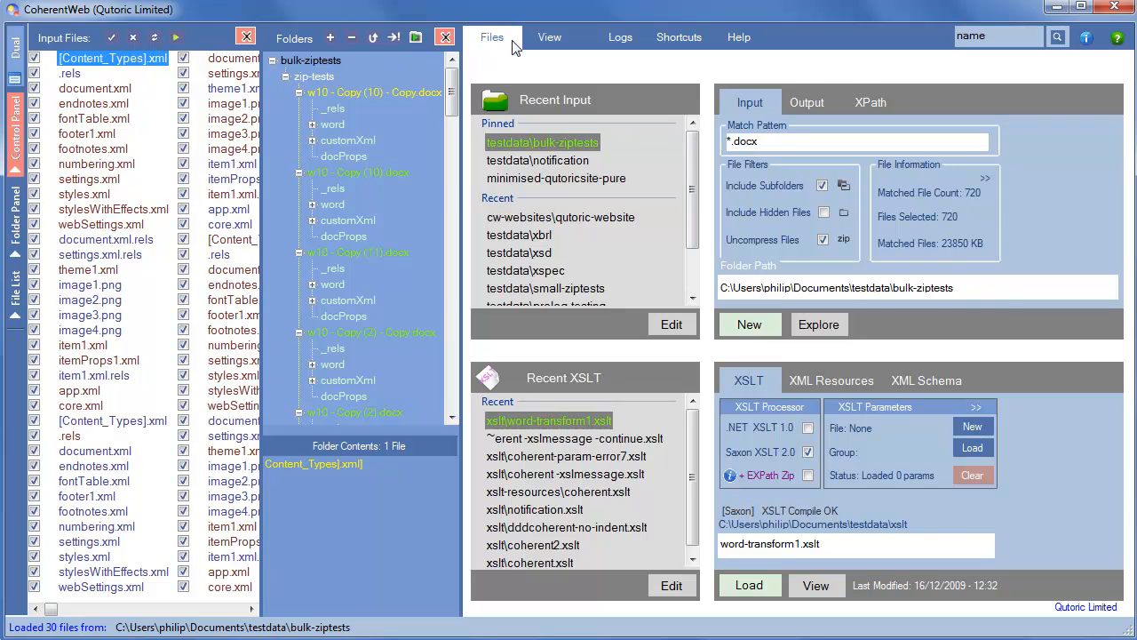
click(549, 37)
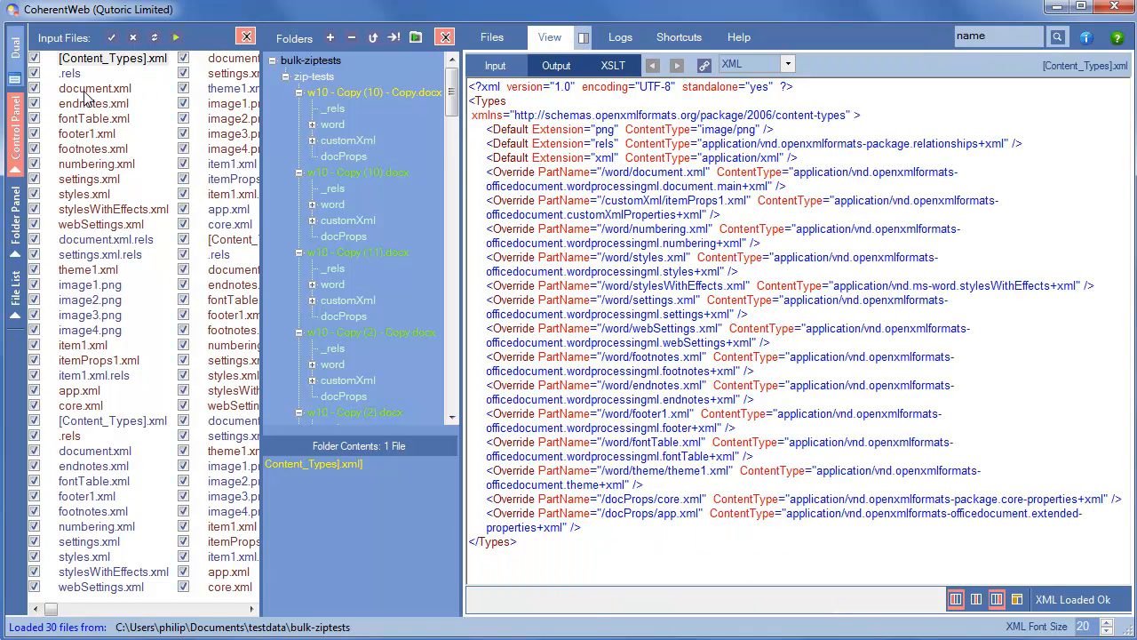
click(93, 103)
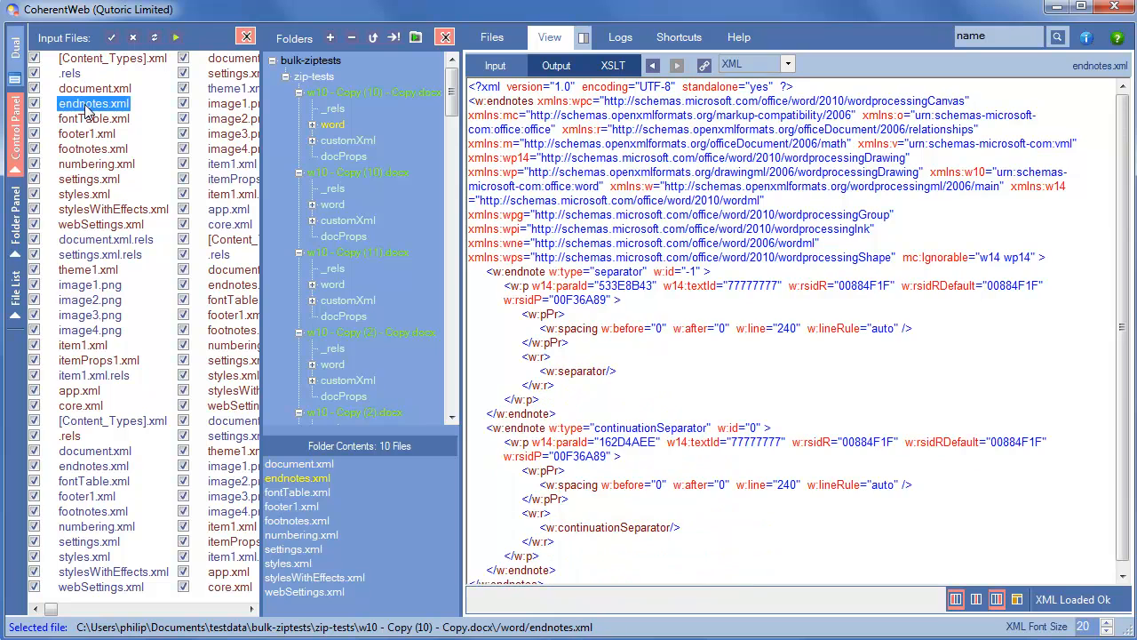
click(94, 118)
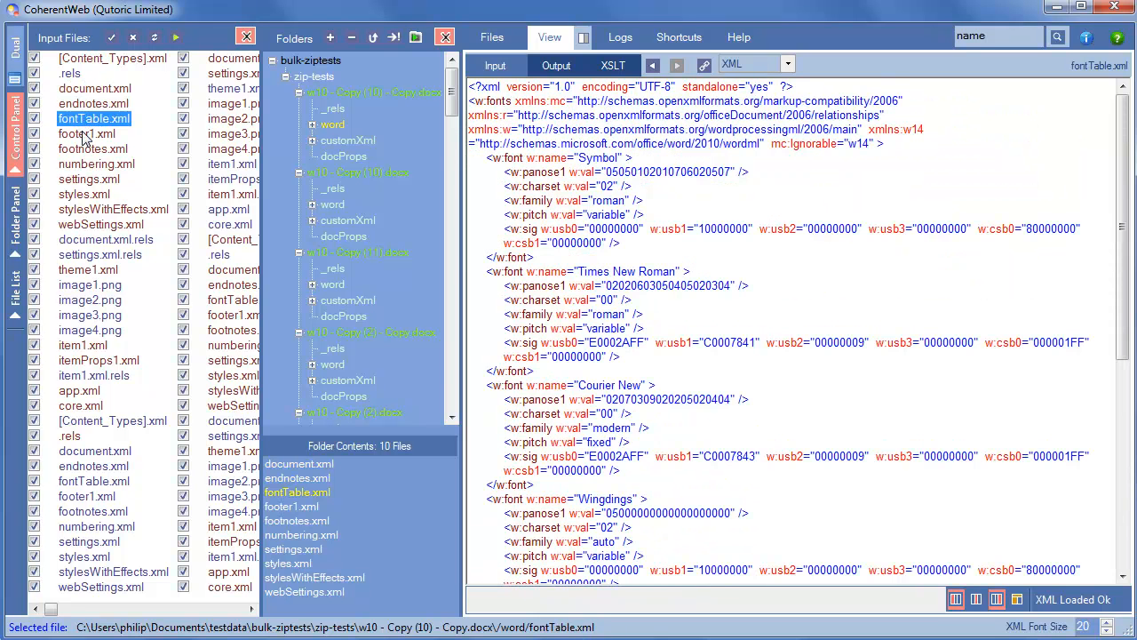
click(87, 133)
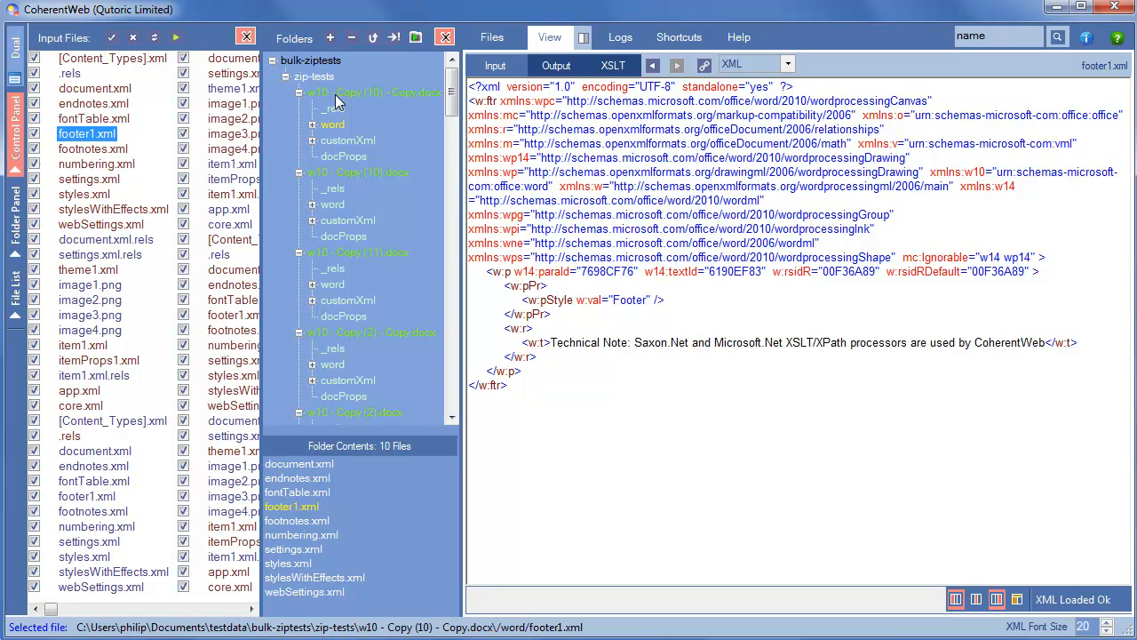
mouse_move(333, 111)
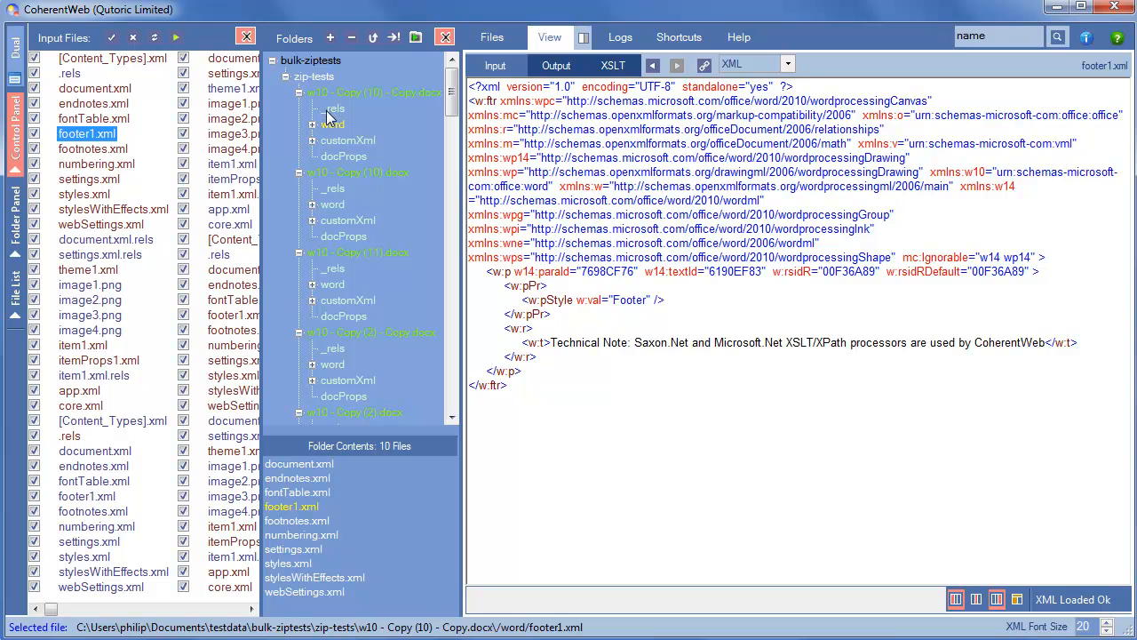
mouse_move(318, 130)
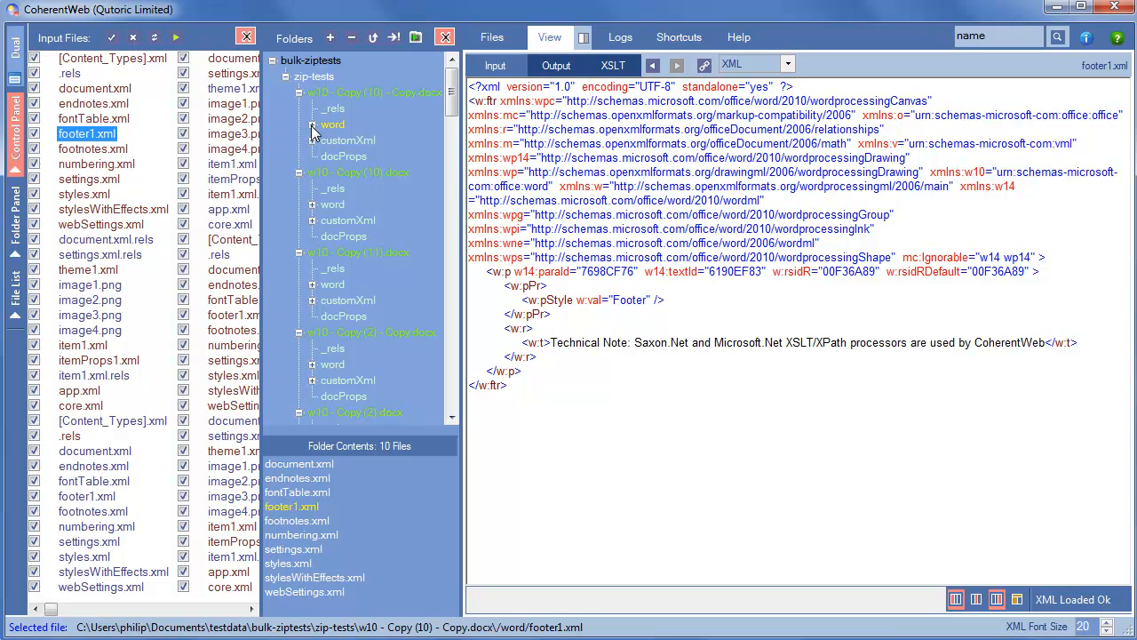
click(312, 125)
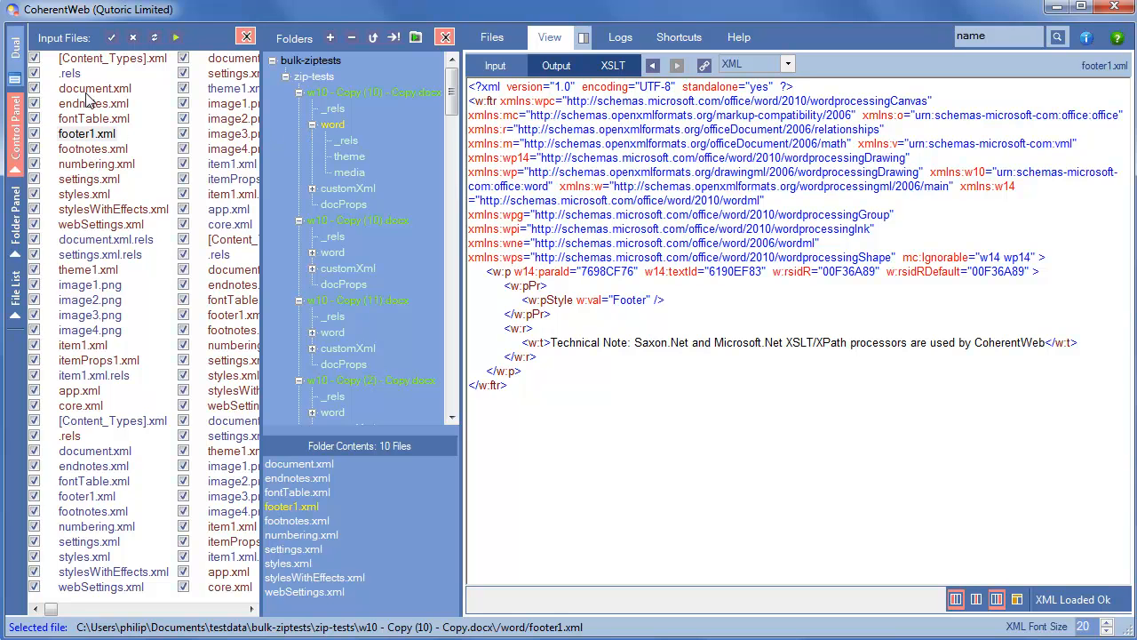
click(95, 88)
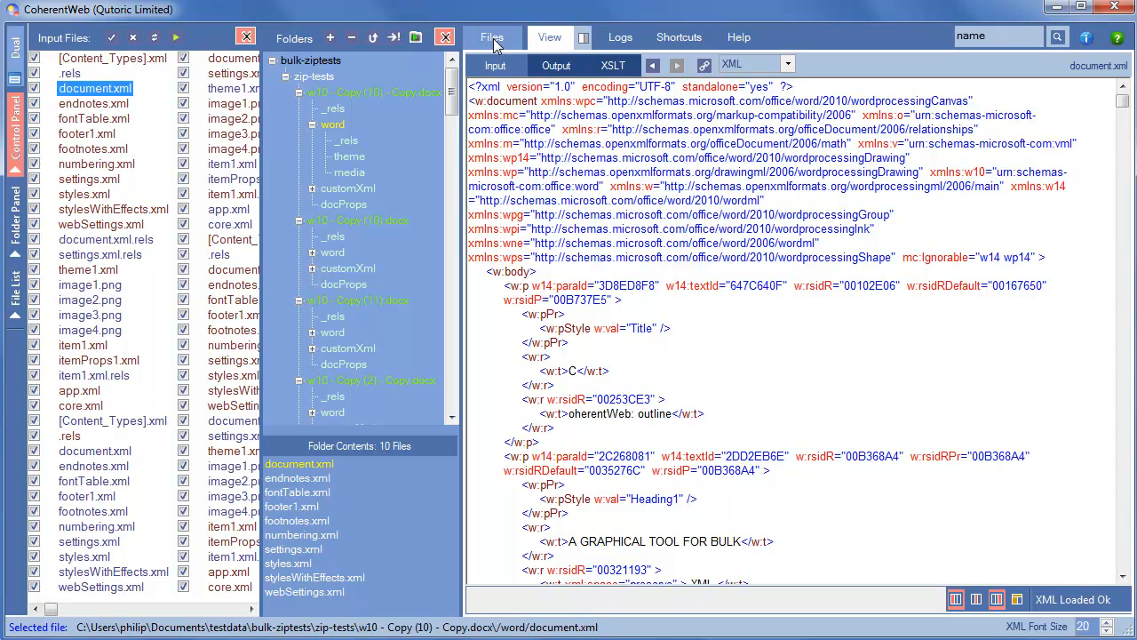
click(493, 36)
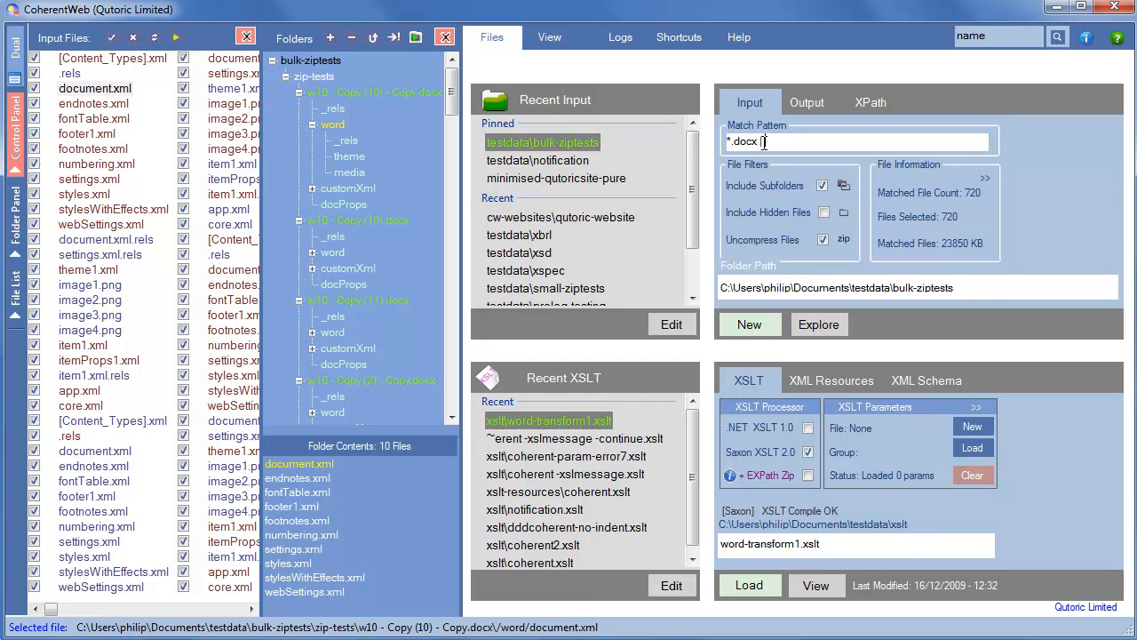
text(#)
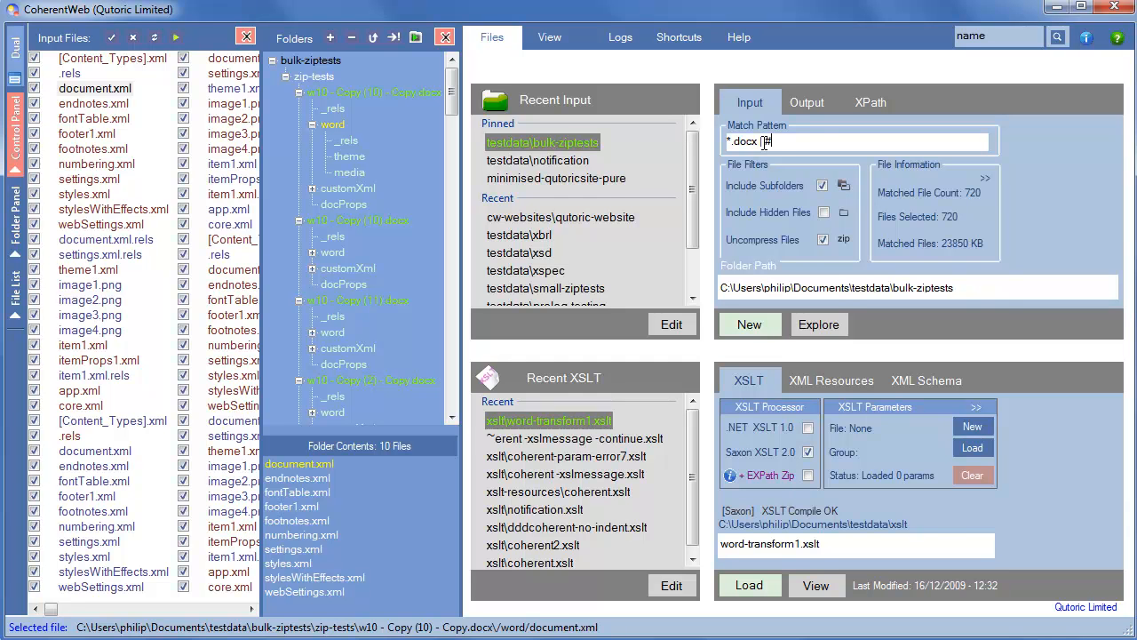
text(do)
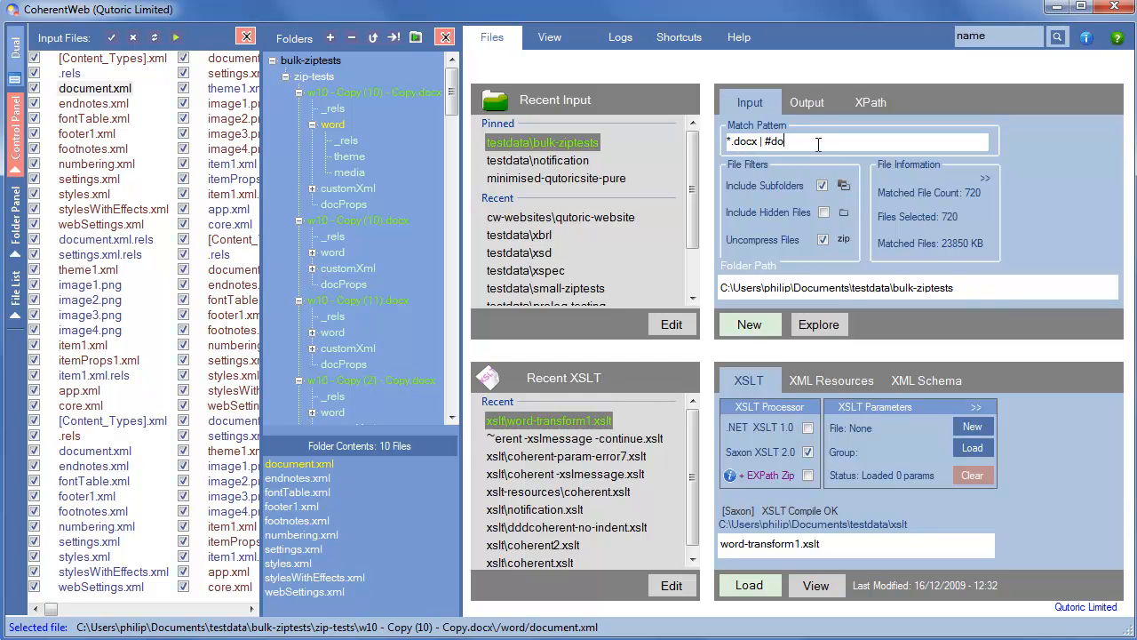
text(cument.xml)
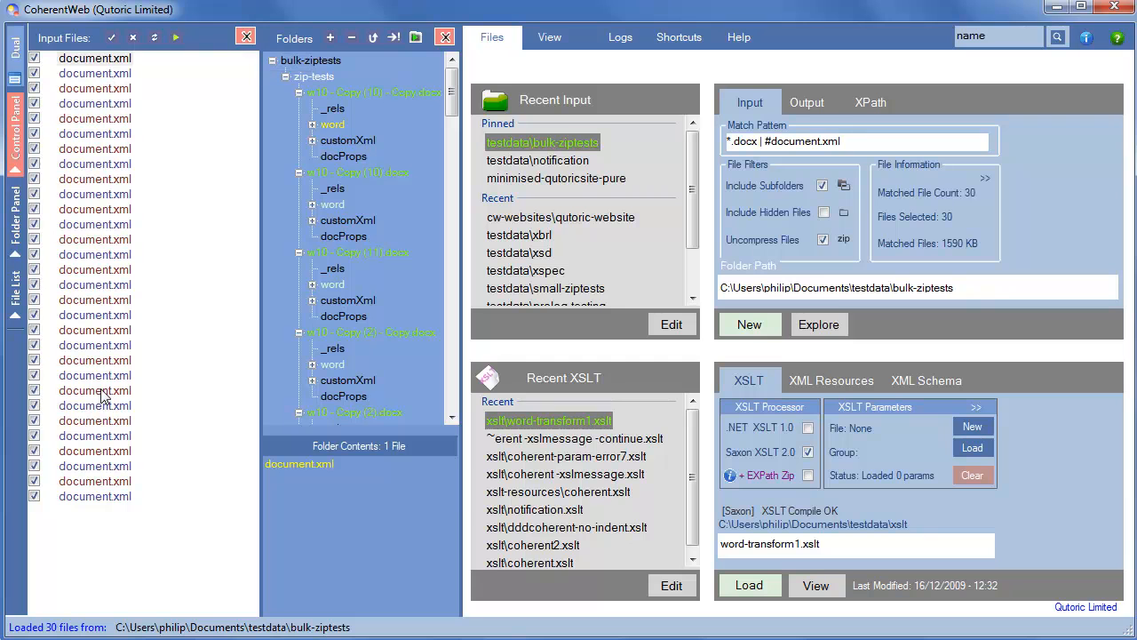
mouse_move(169, 199)
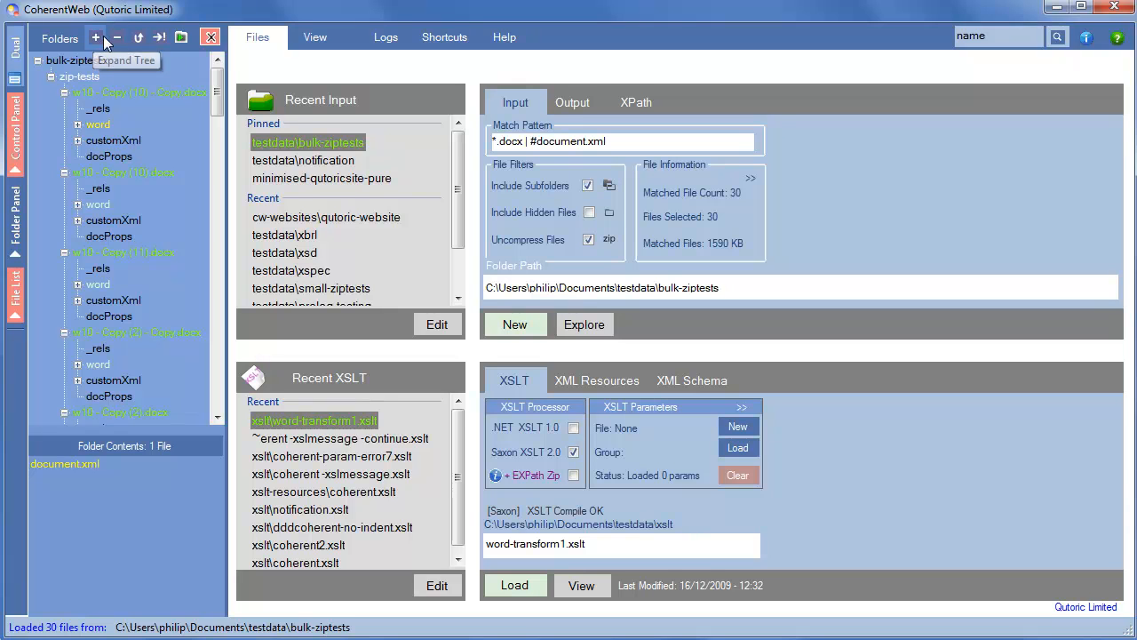
click(116, 36)
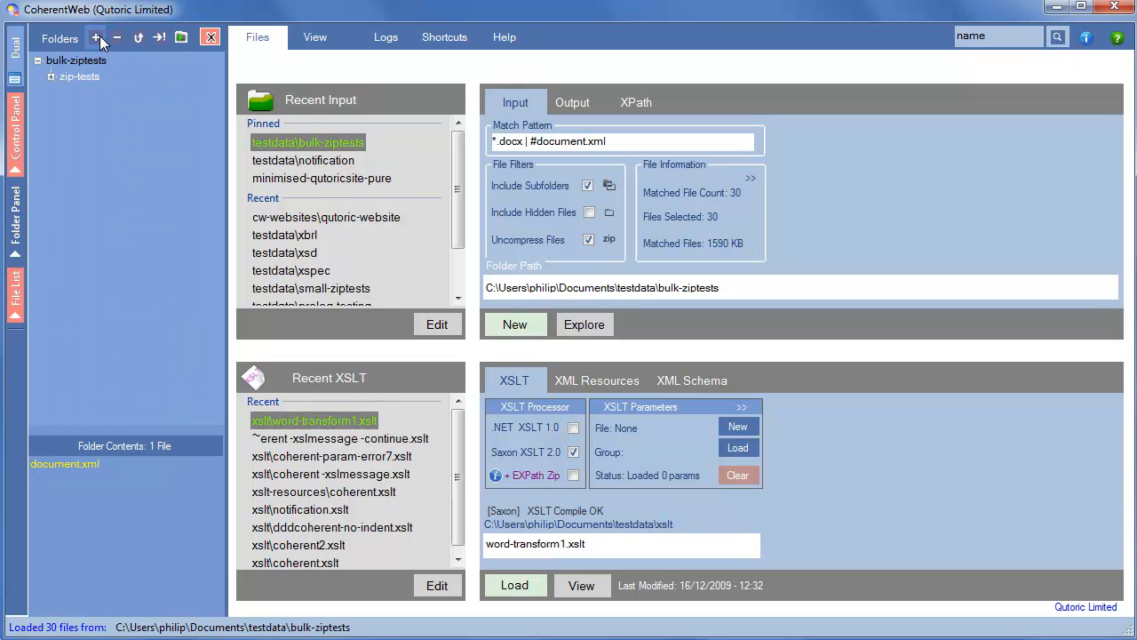
click(51, 76)
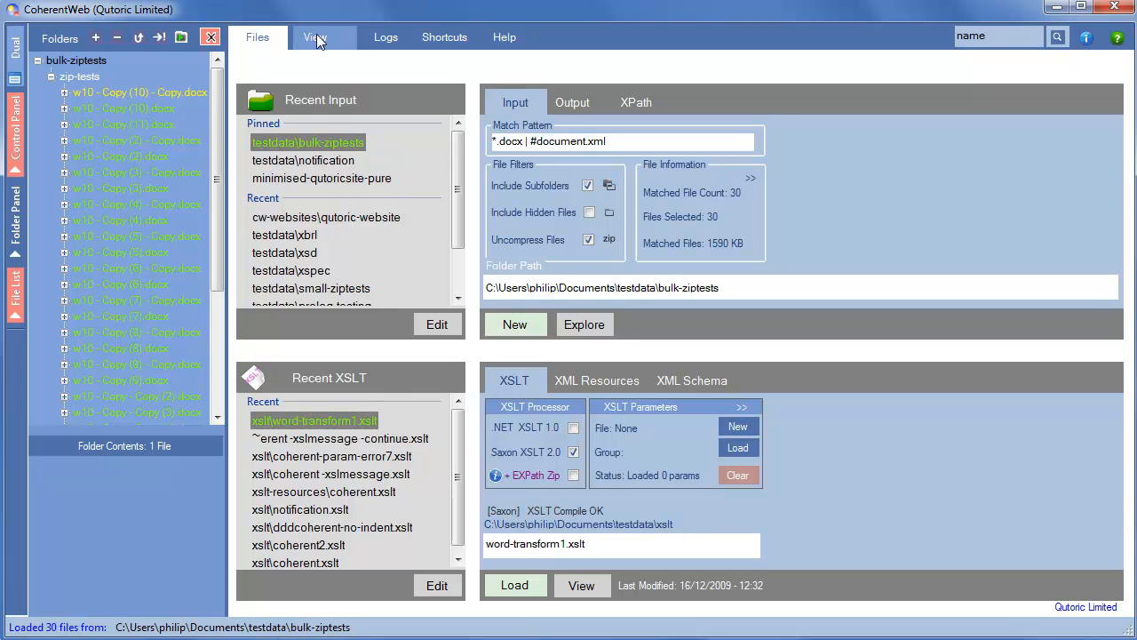
mouse_move(316, 36)
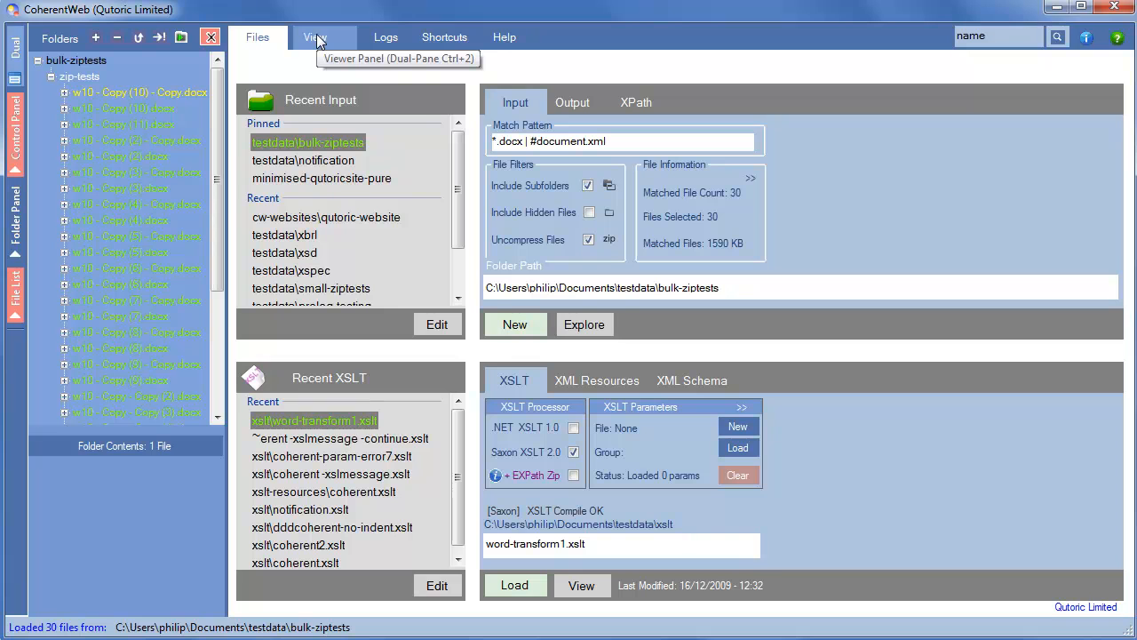
mouse_move(315, 38)
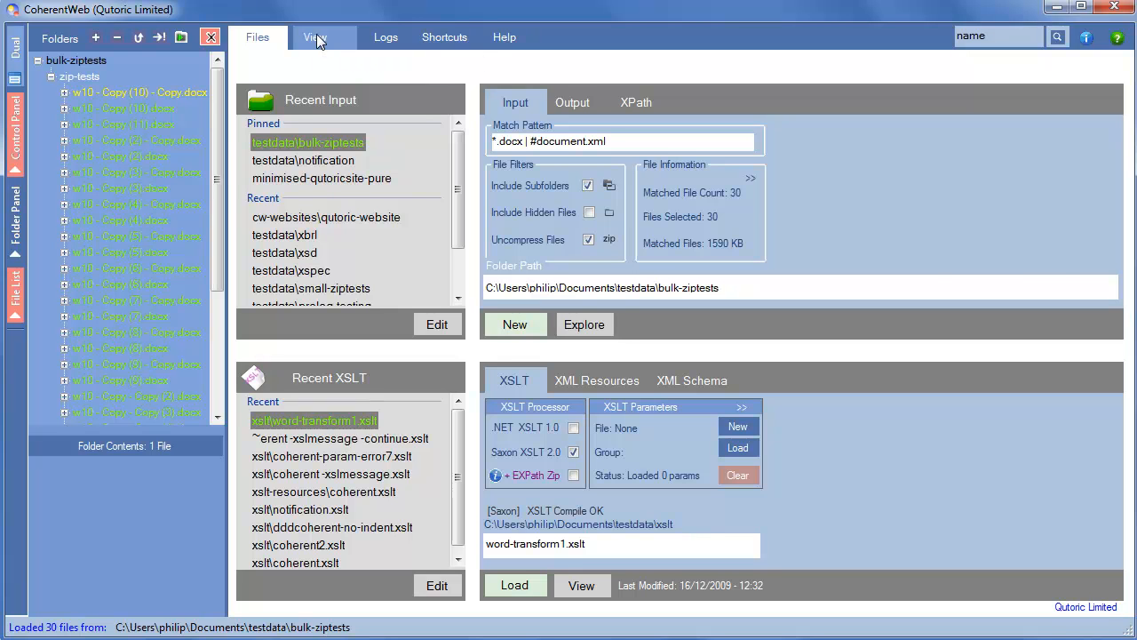
- Show document.xml of w10 - Copy (10) - Copy.docx rendered as HTML instead of raw XML
click(315, 37)
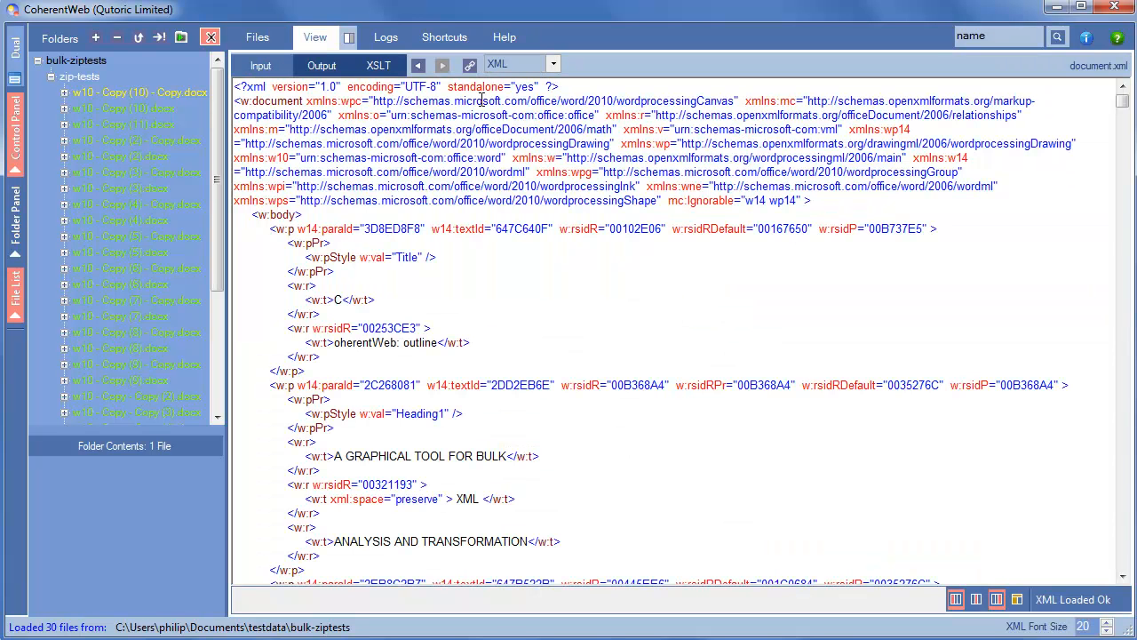
click(554, 63)
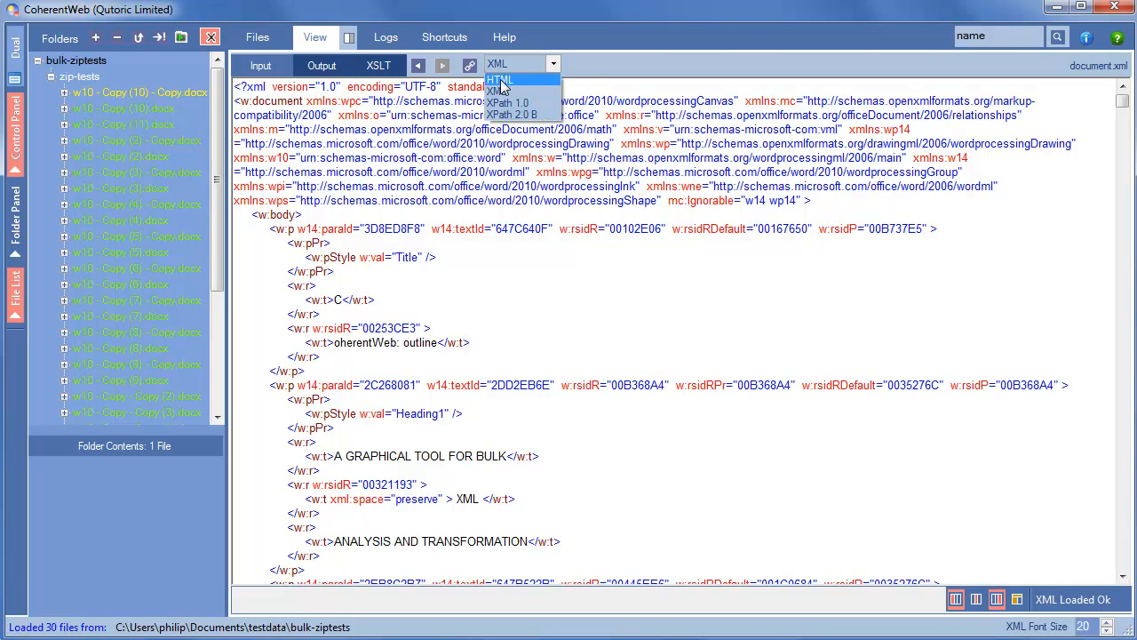
click(500, 79)
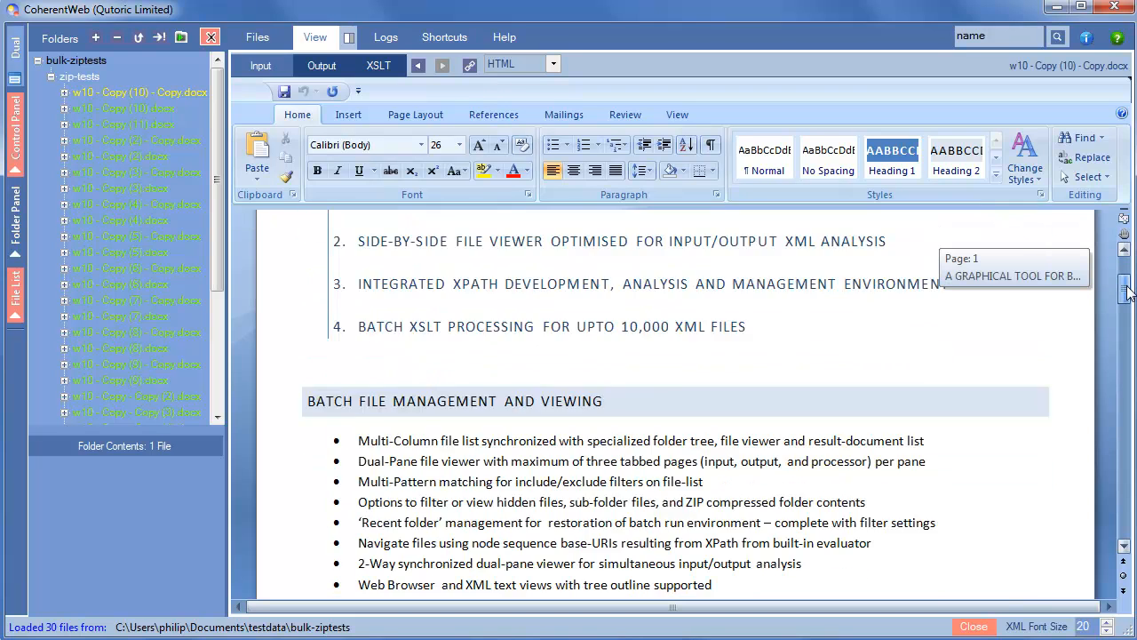
scroll(down, 3)
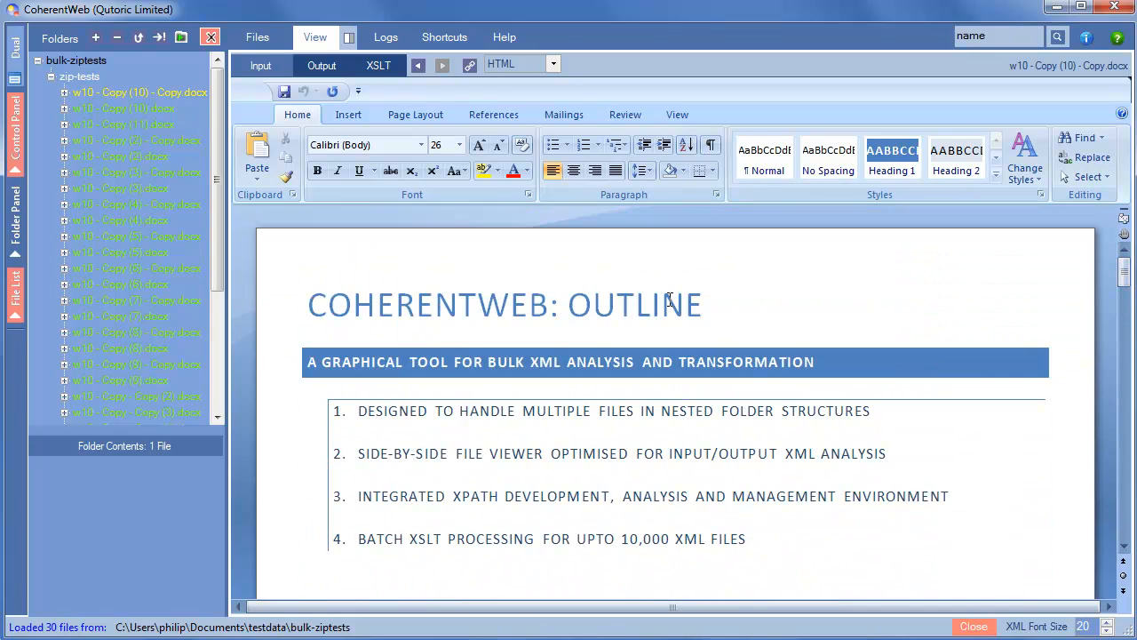
- Minimize the rendered Word document's ribbon to show more of the 'CoherentWeb: Outline' page
click(662, 305)
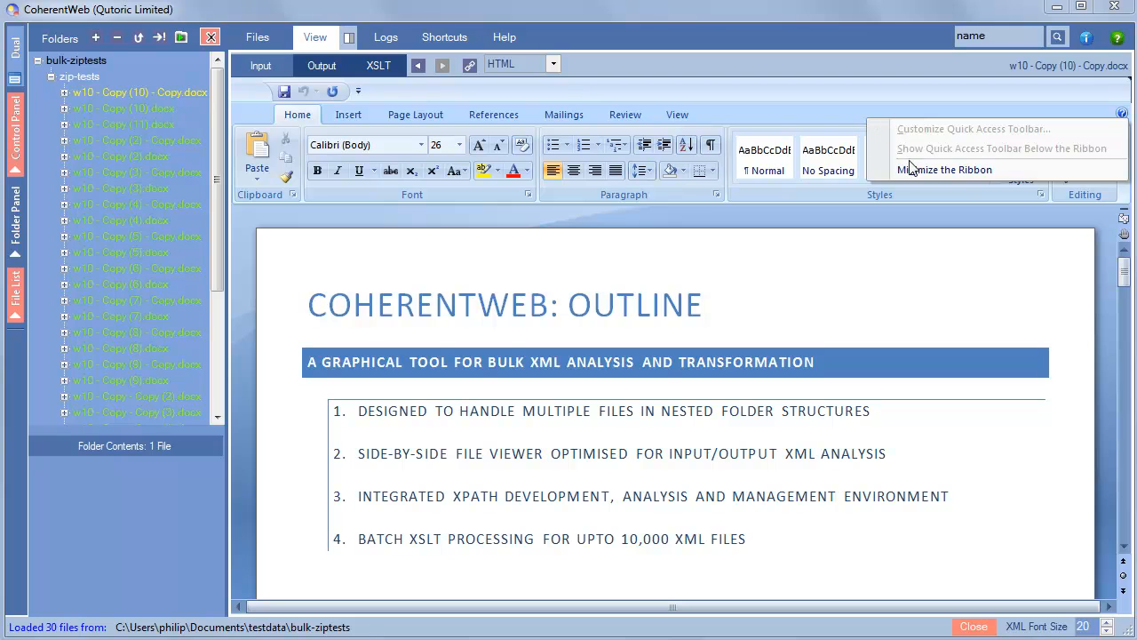
mouse_move(945, 170)
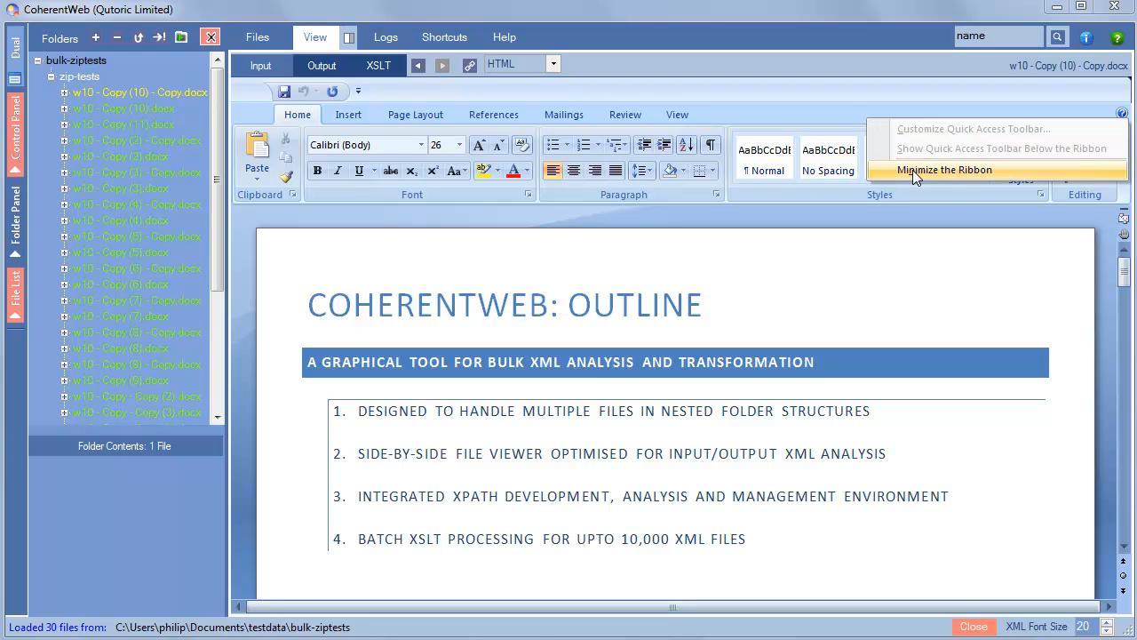
click(945, 170)
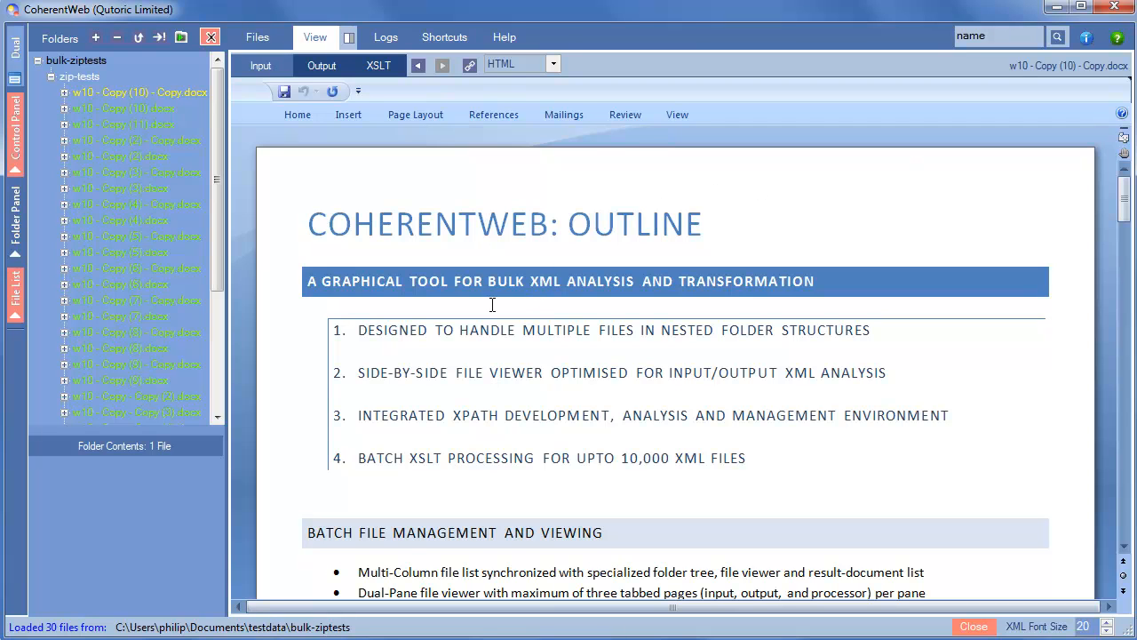
mouse_move(332, 292)
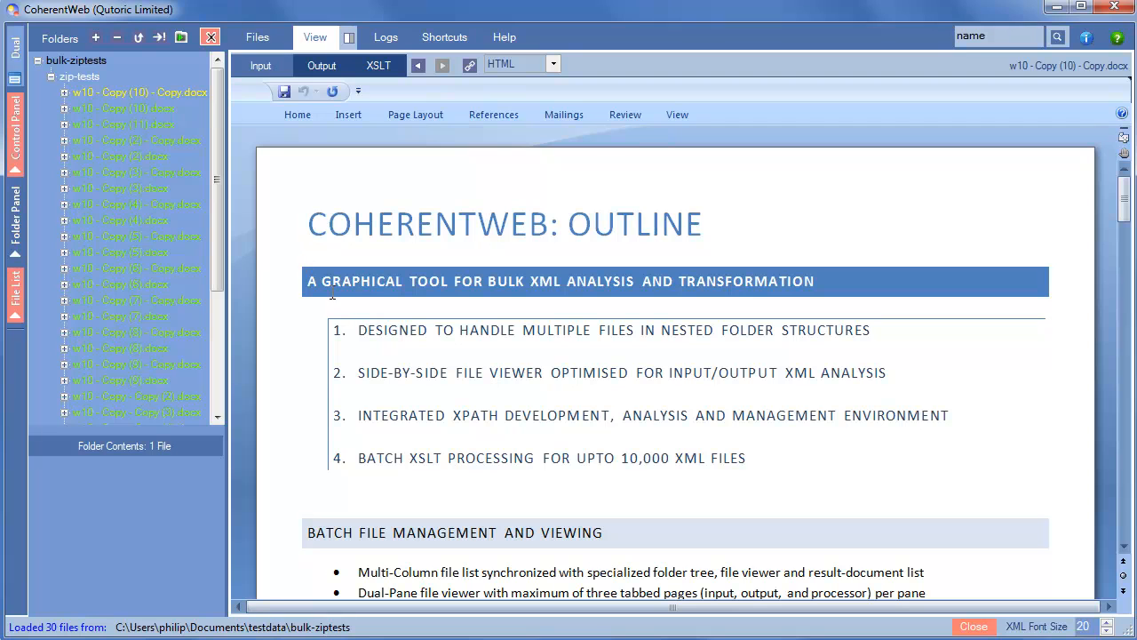
click(662, 224)
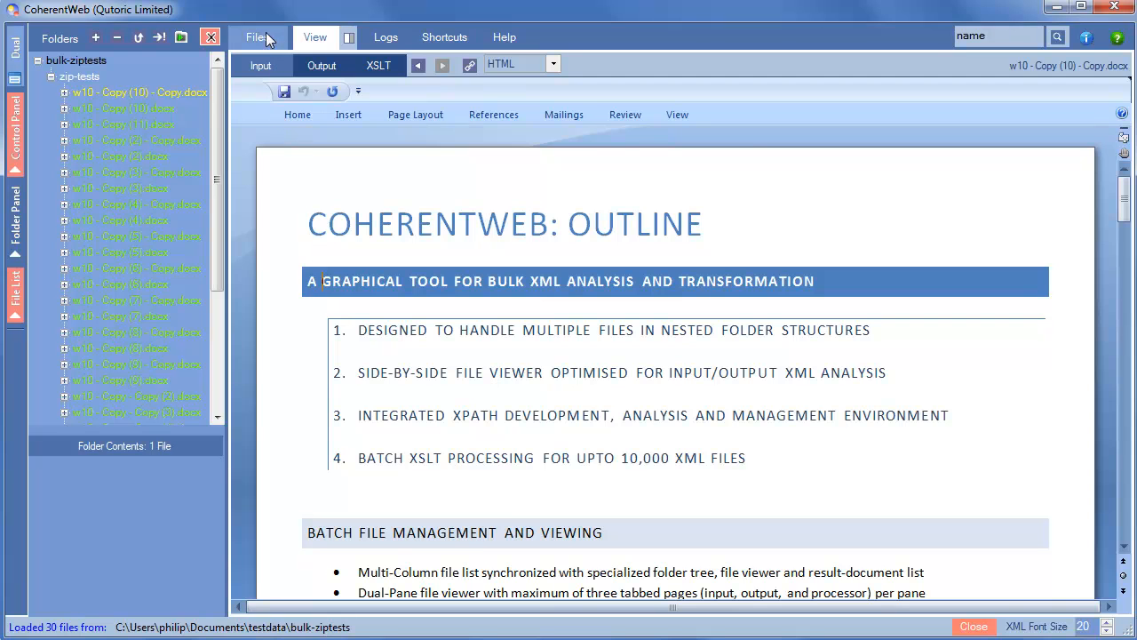
- Return to the Files settings showing 30 matched .docx inputs and word-transform1.xslt compiled
click(257, 36)
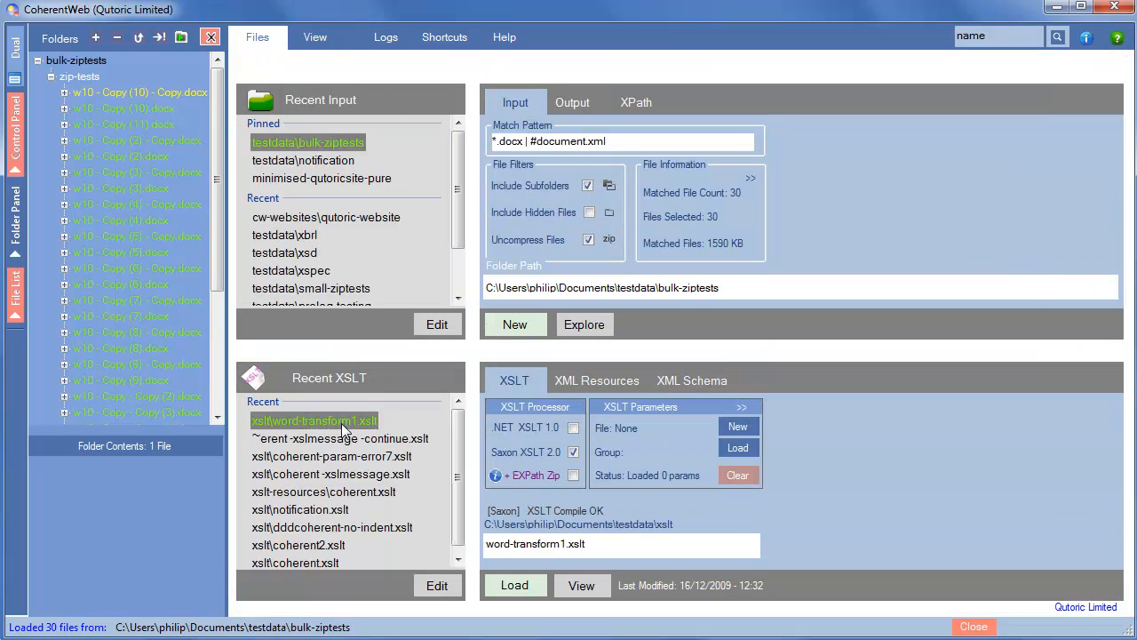
mouse_move(336, 420)
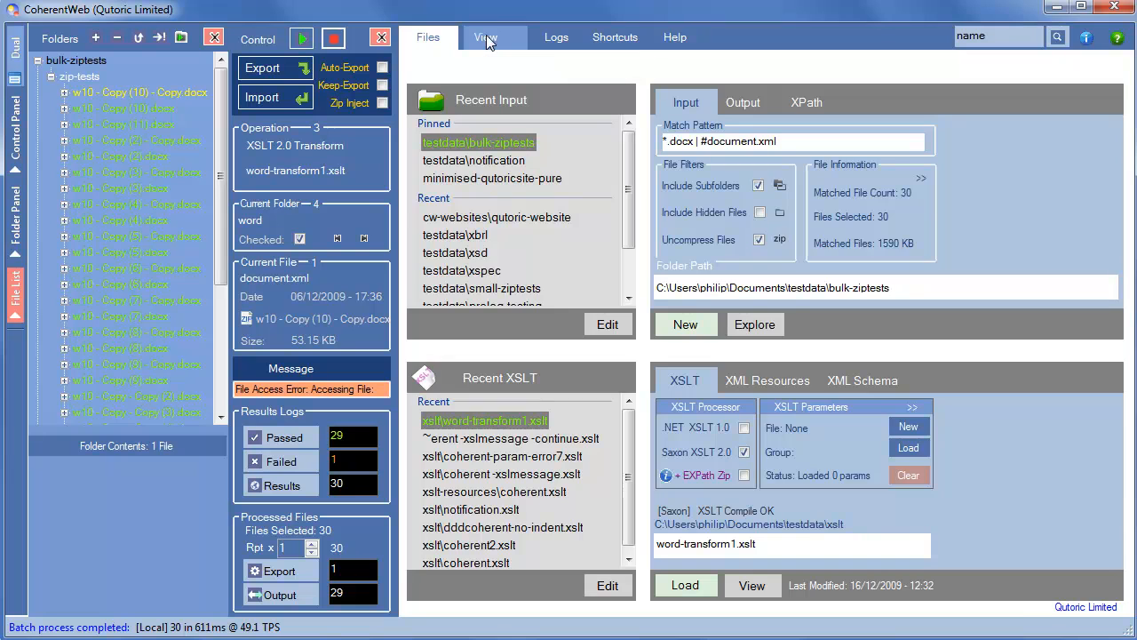
- Close the rendered document to release the locked file, rerun the batch so all 30 pass, and expand the first .docx
click(485, 37)
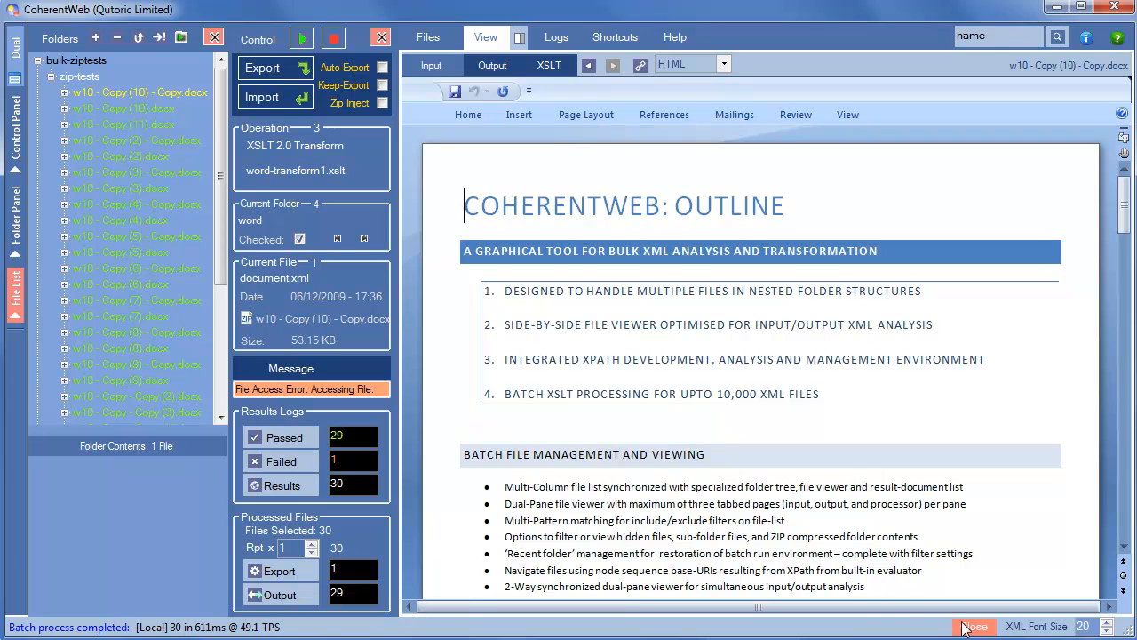
click(973, 626)
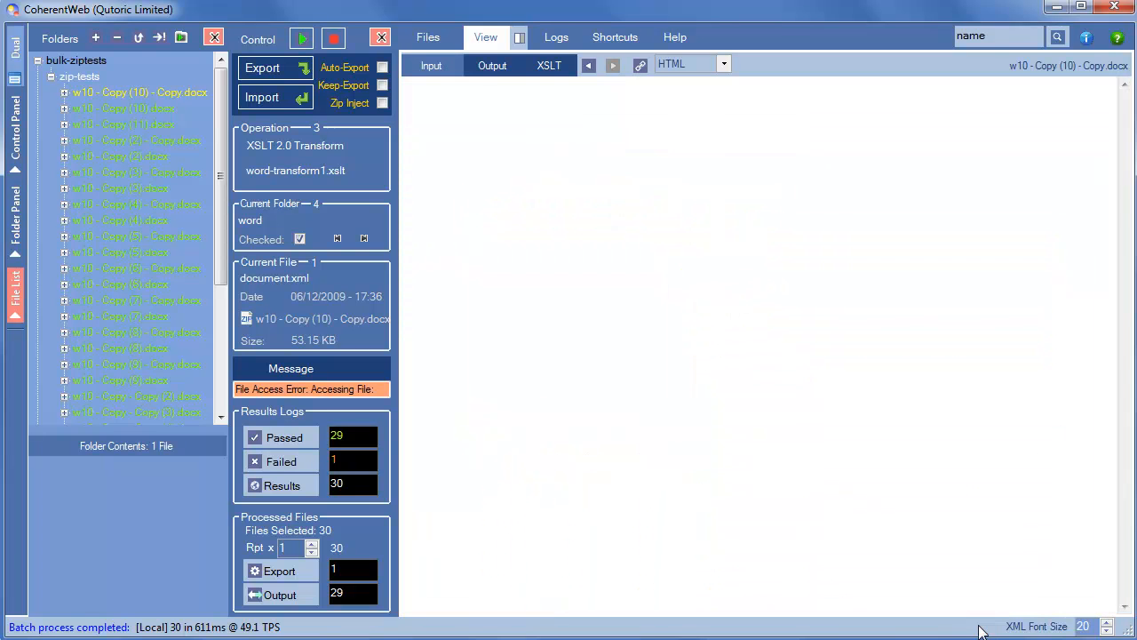
mouse_move(627, 361)
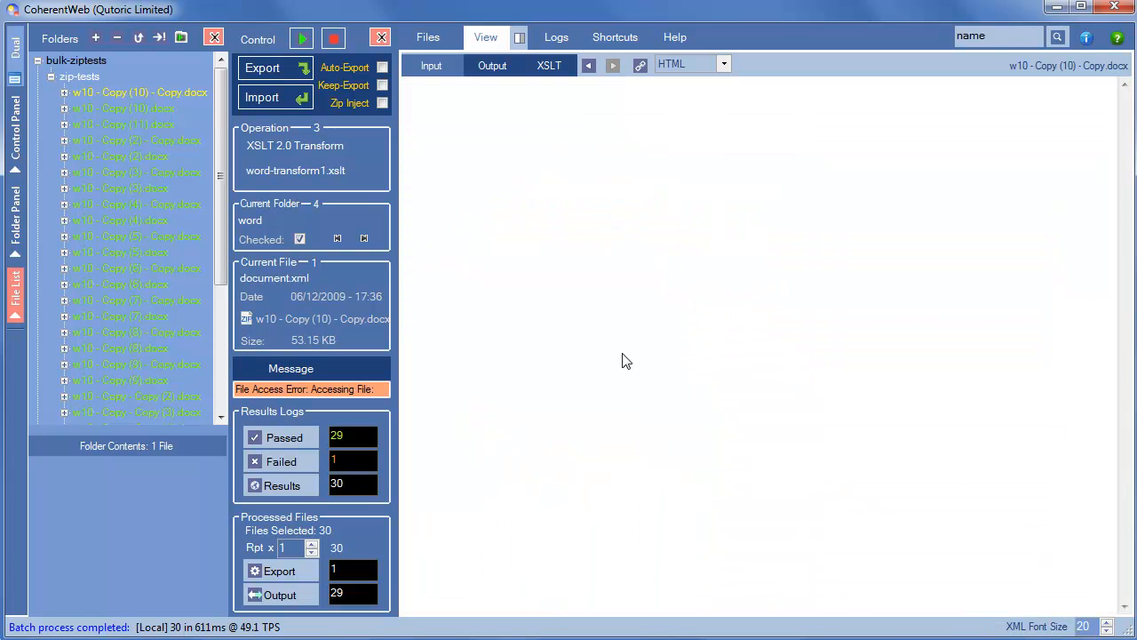
click(302, 37)
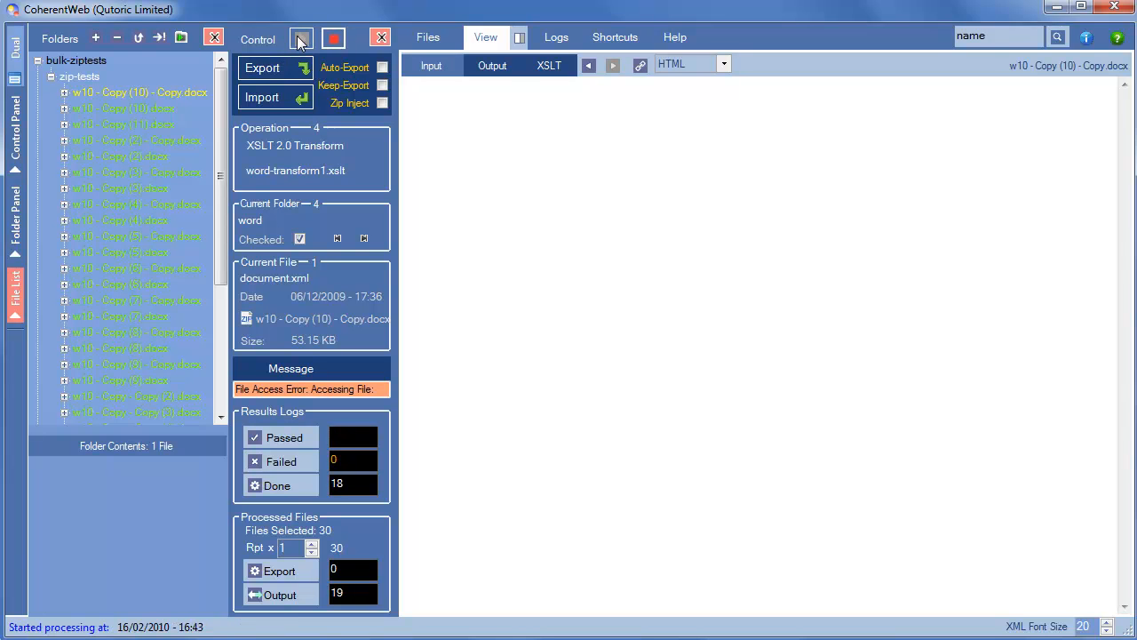
click(301, 37)
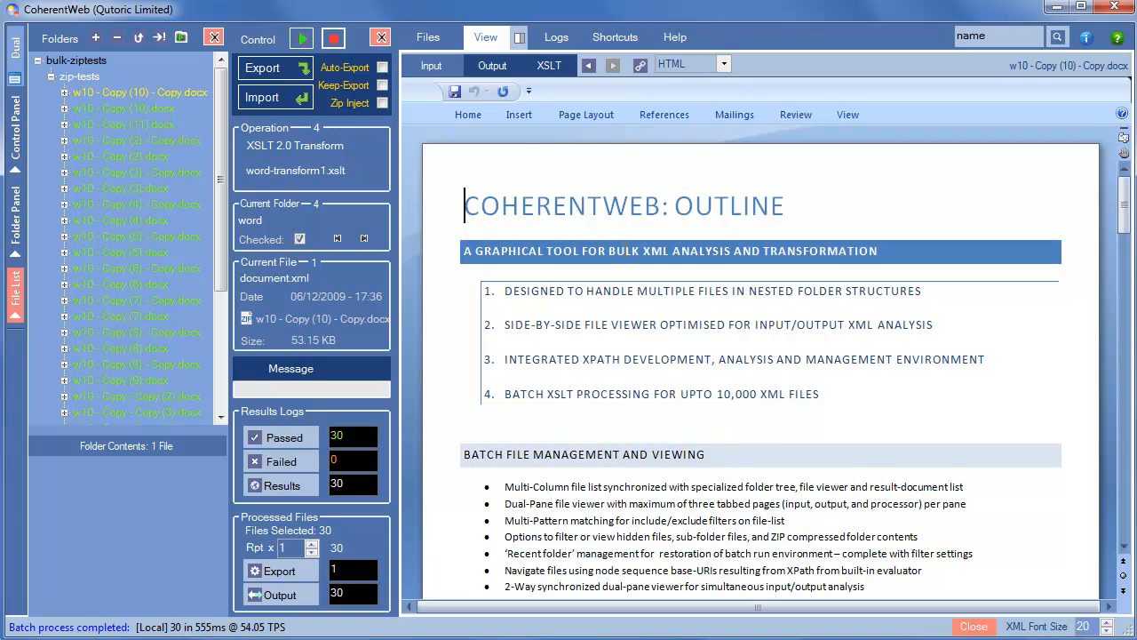
click(492, 65)
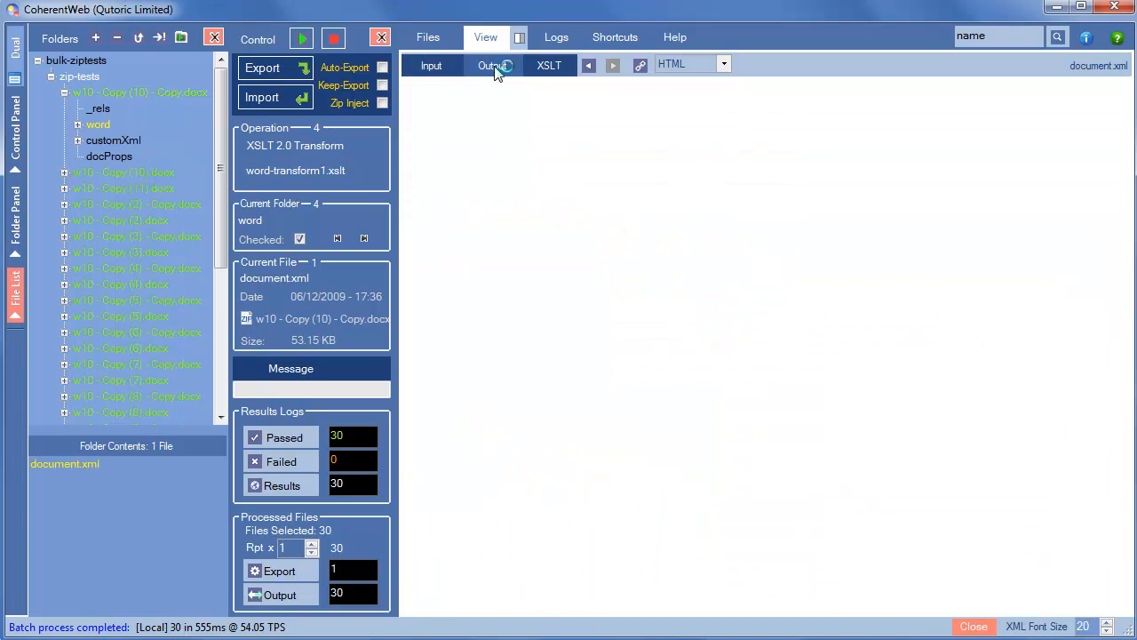
- View the transformed document.xml, enable Zip Inject, and export the outputs back into the .docx copies
click(492, 65)
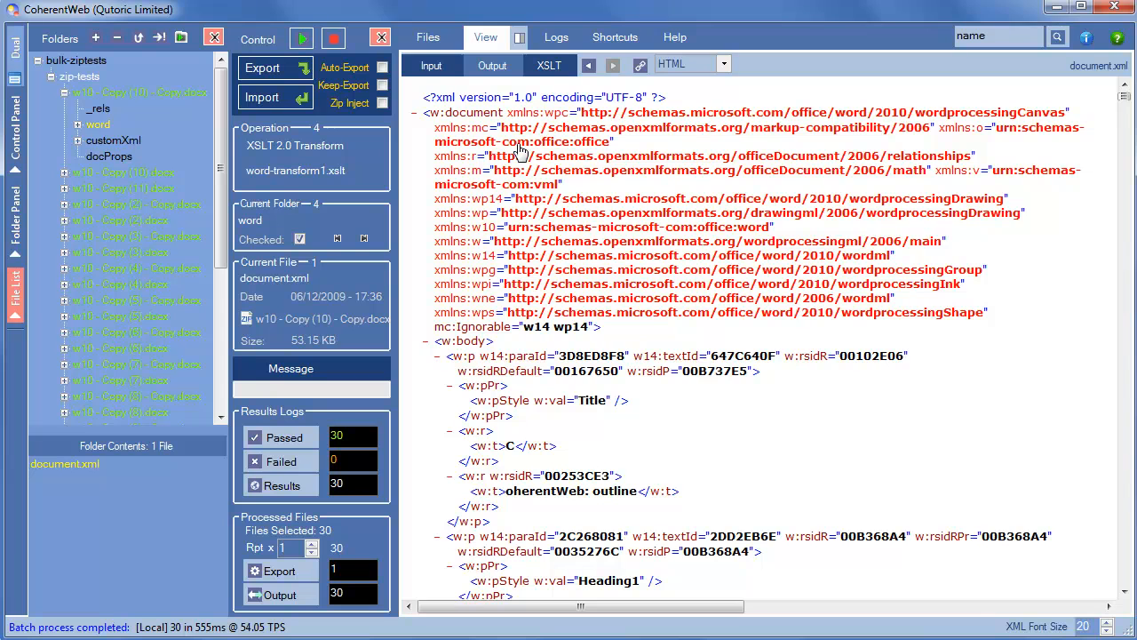
mouse_move(805, 321)
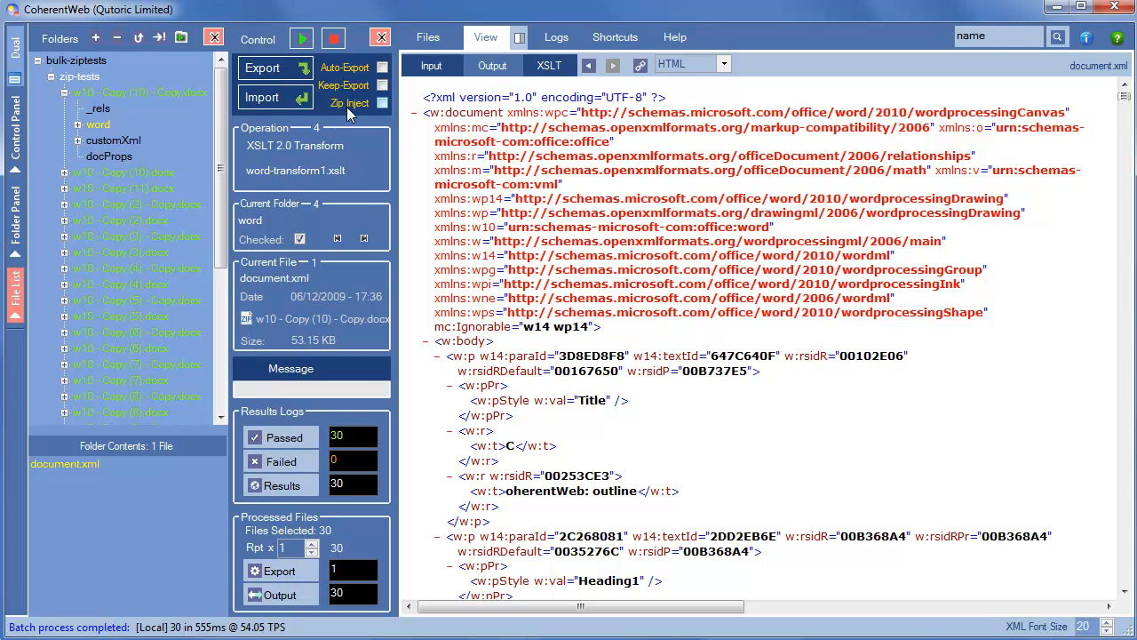
click(383, 102)
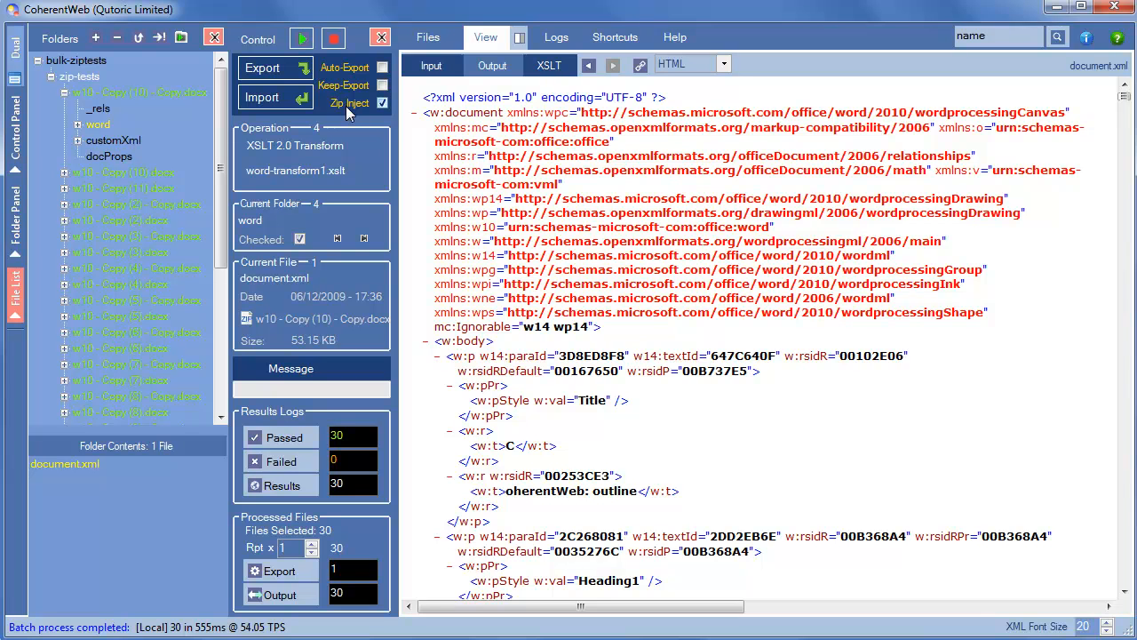
mouse_move(262, 67)
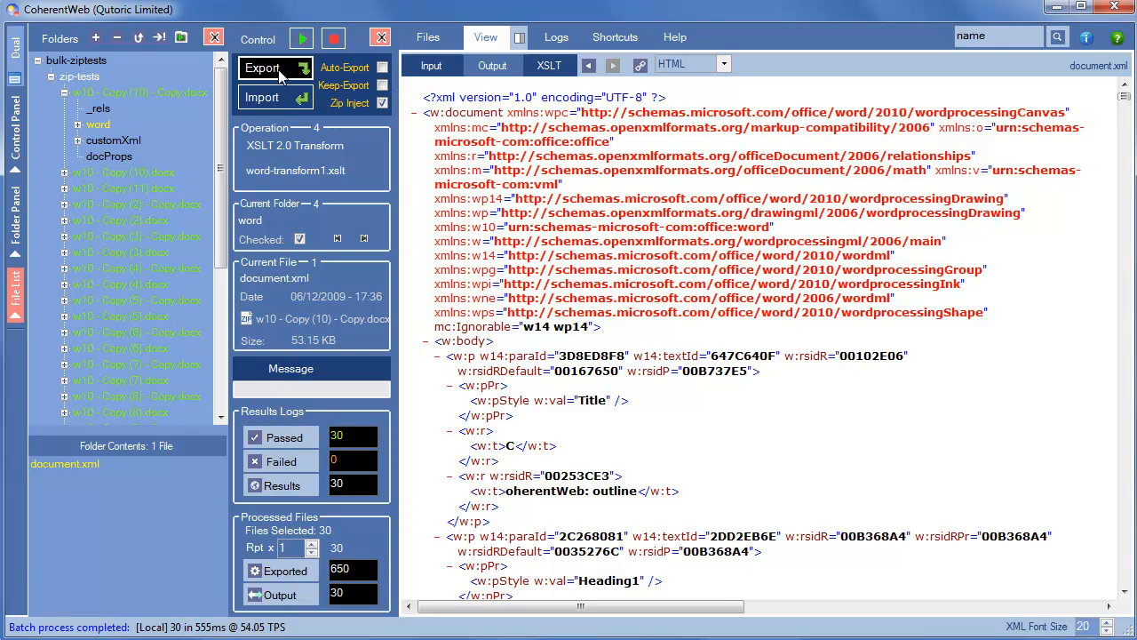
click(266, 68)
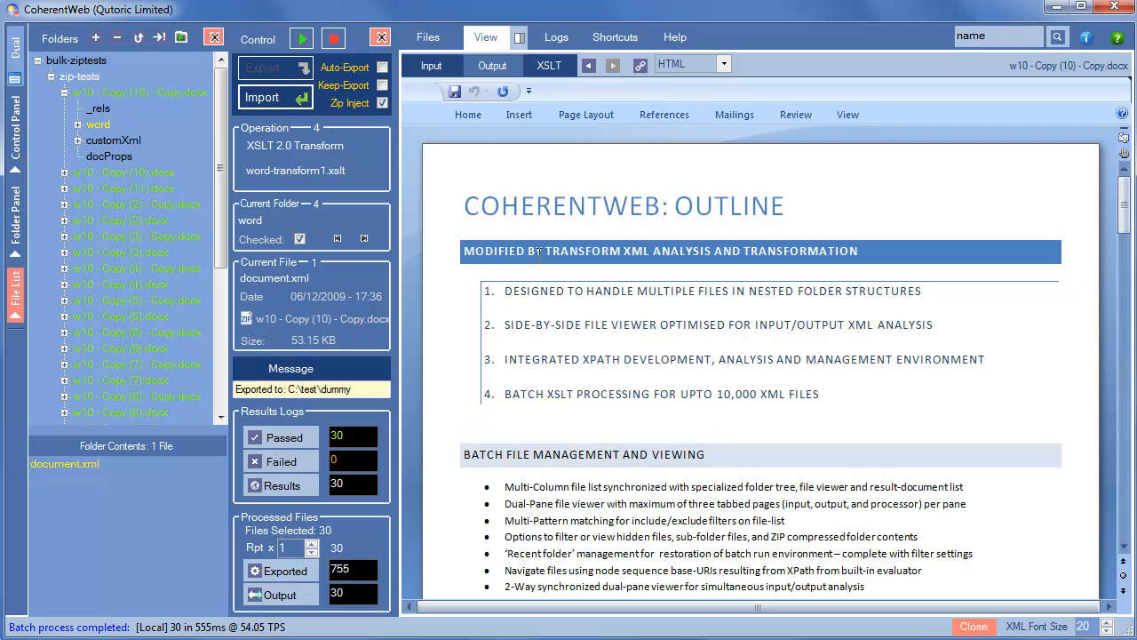
- Compare the rendered Input and Output documents, showing the original subheading versus the modified one
click(465, 206)
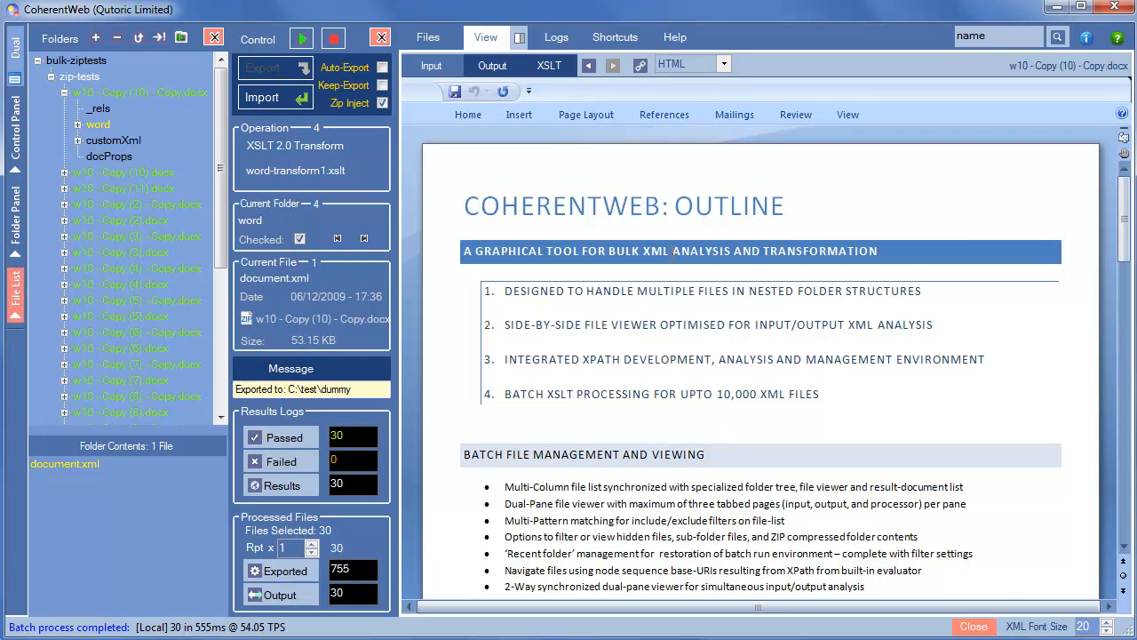
click(466, 206)
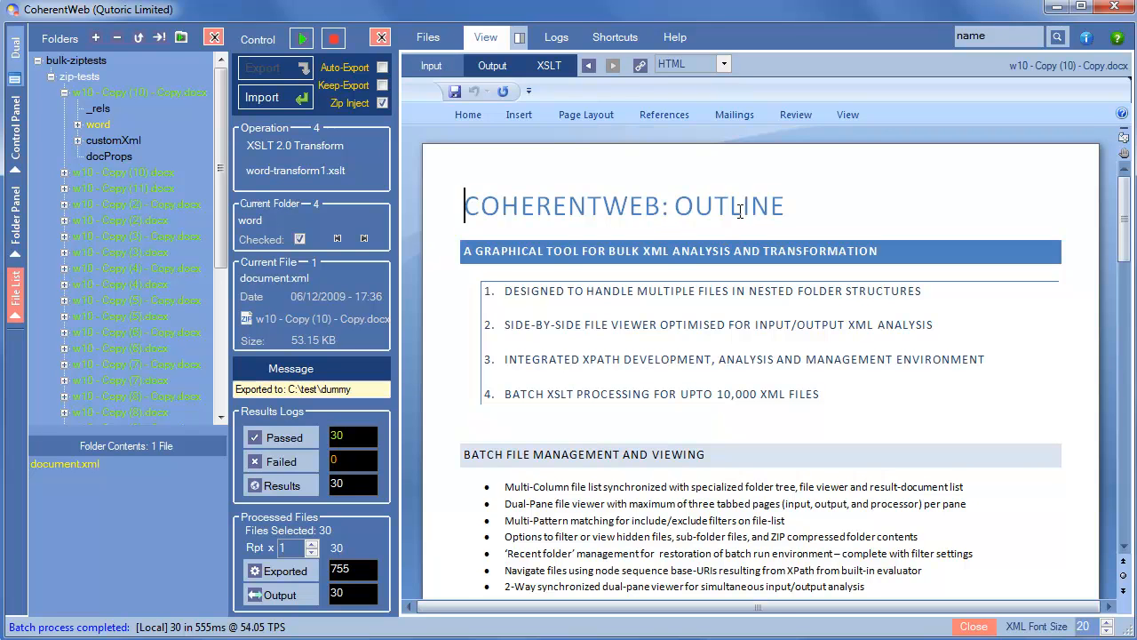
mouse_move(520, 37)
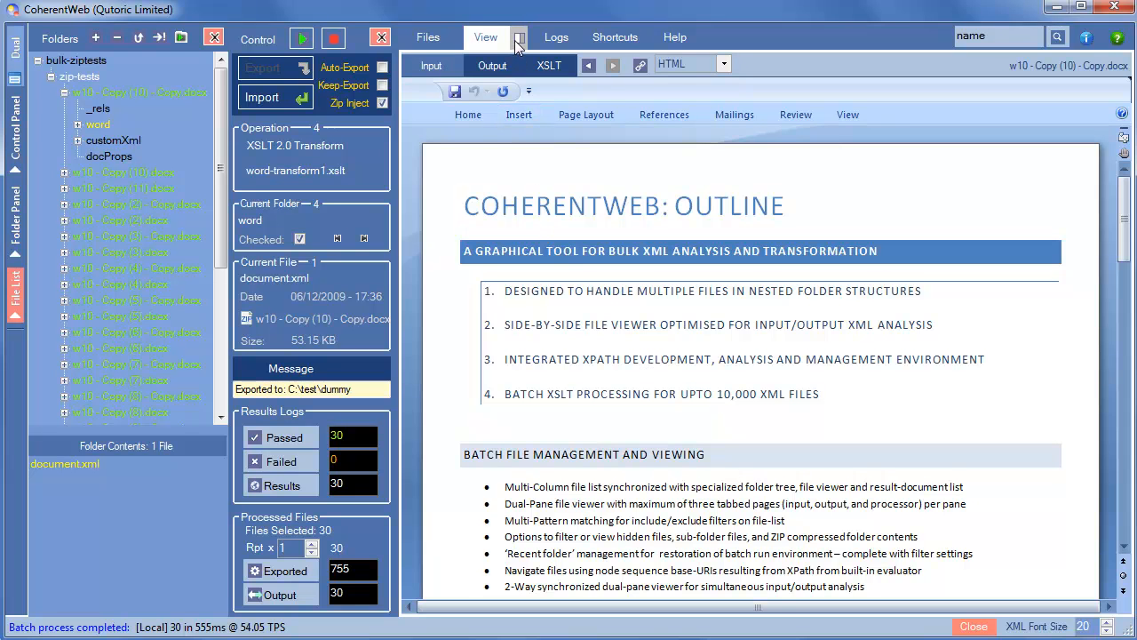
mouse_move(520, 46)
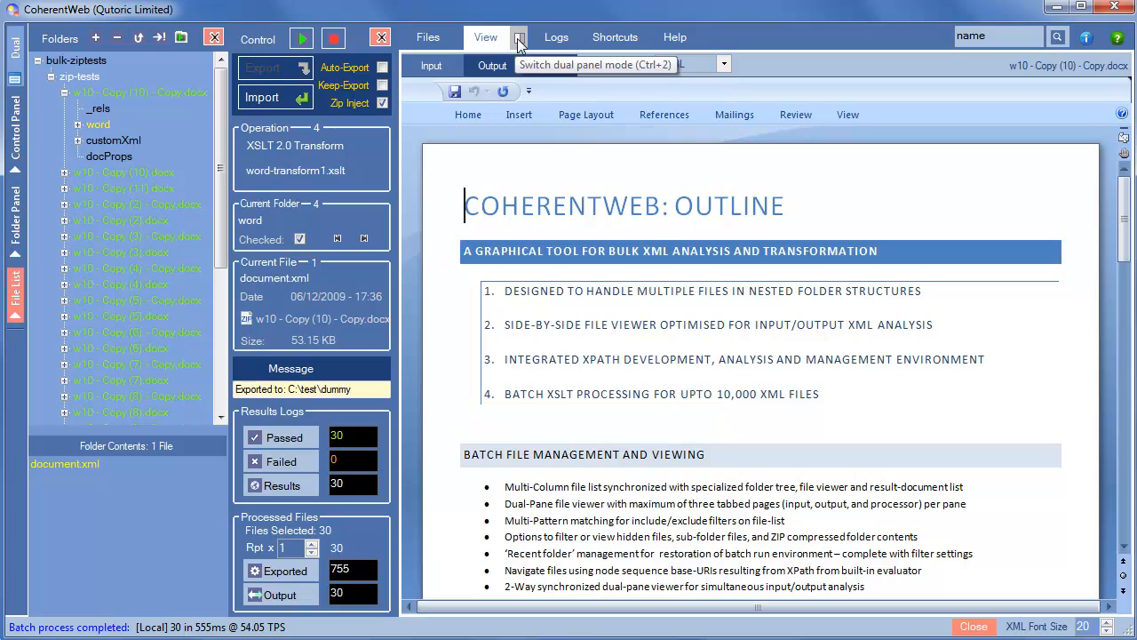
- Show the rendered page and its WordprocessingML XML side by side and scroll through the XML pane
click(519, 39)
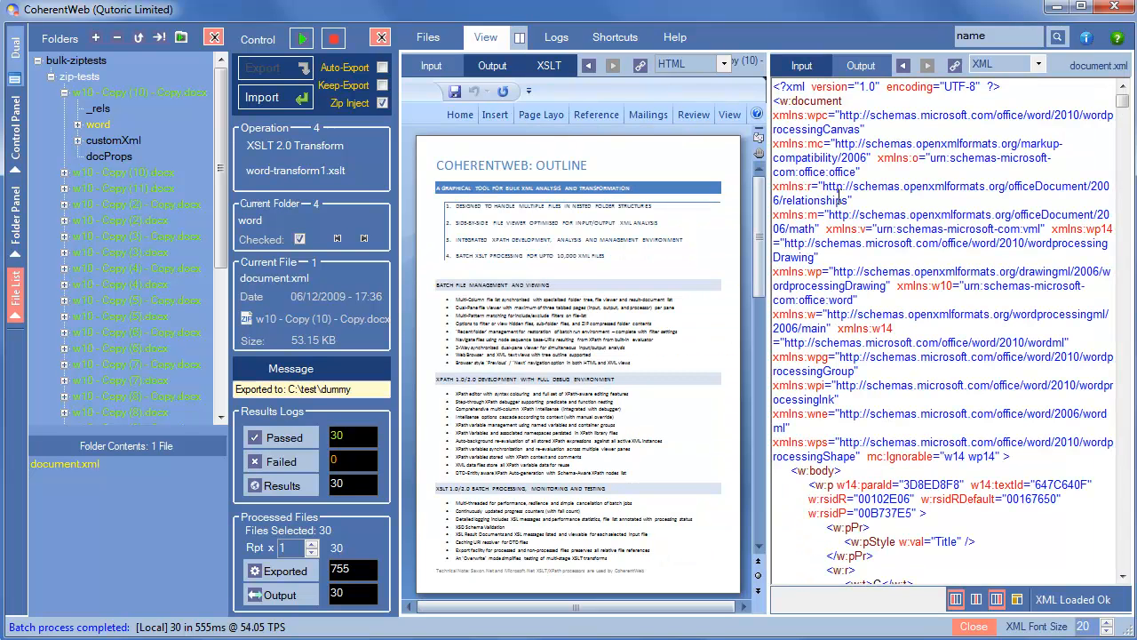
scroll(down, 3)
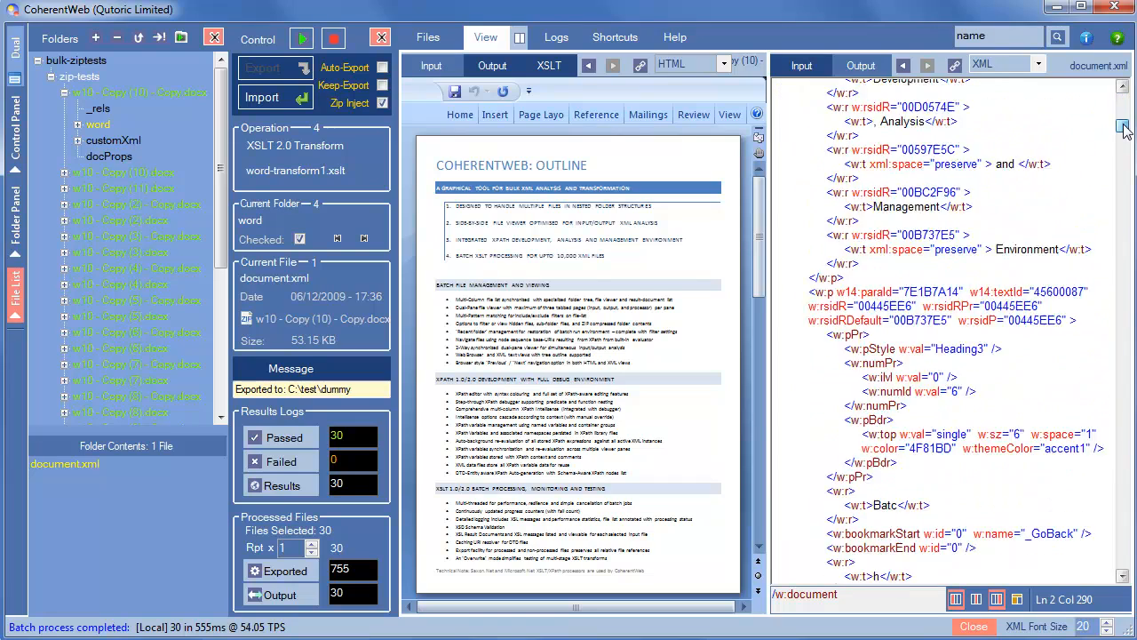
scroll(down, 3)
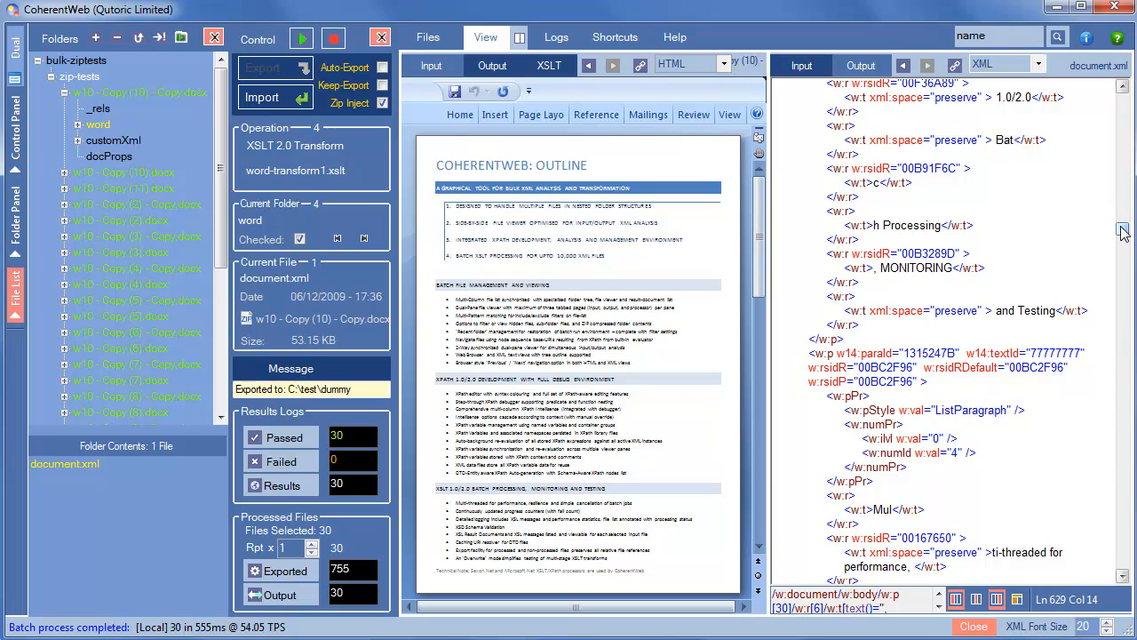
scroll(down, 3)
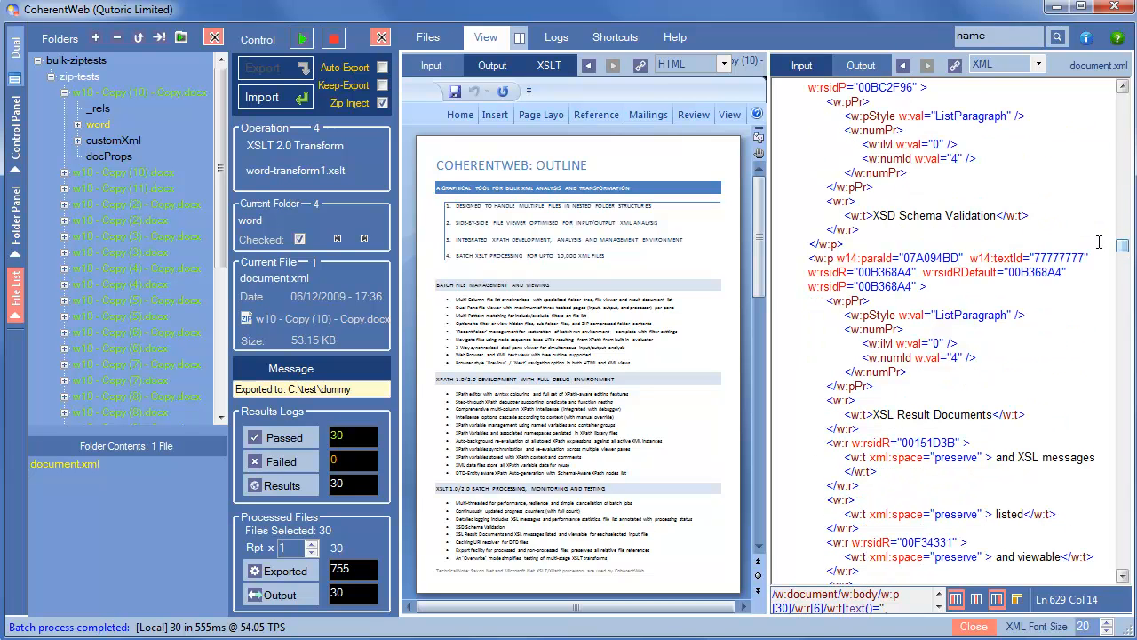
click(945, 216)
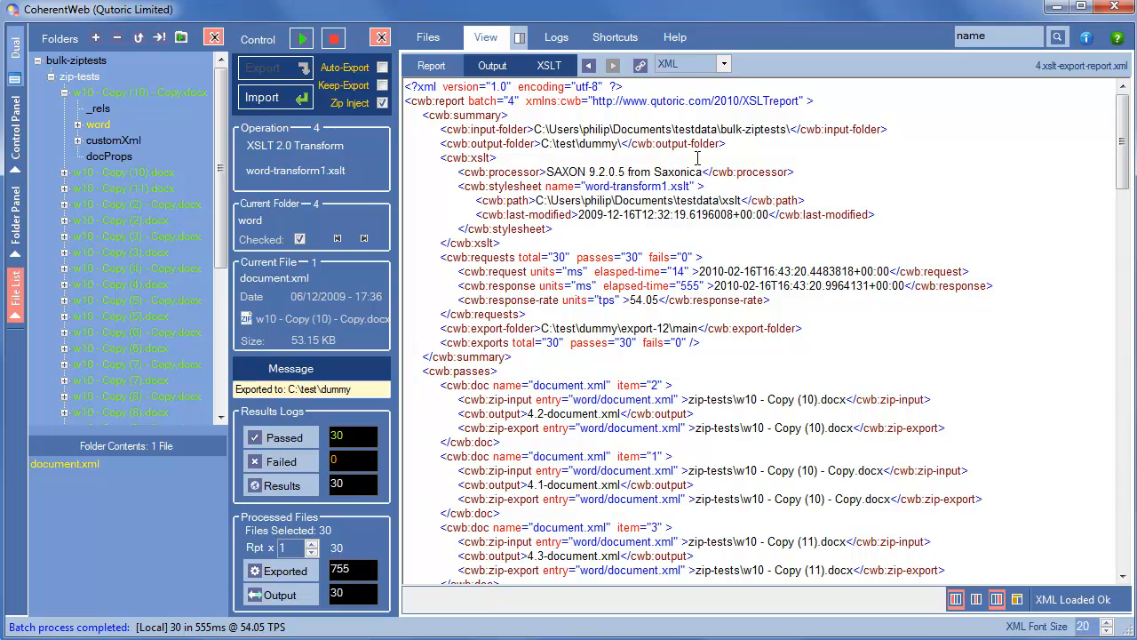
mouse_move(1018, 570)
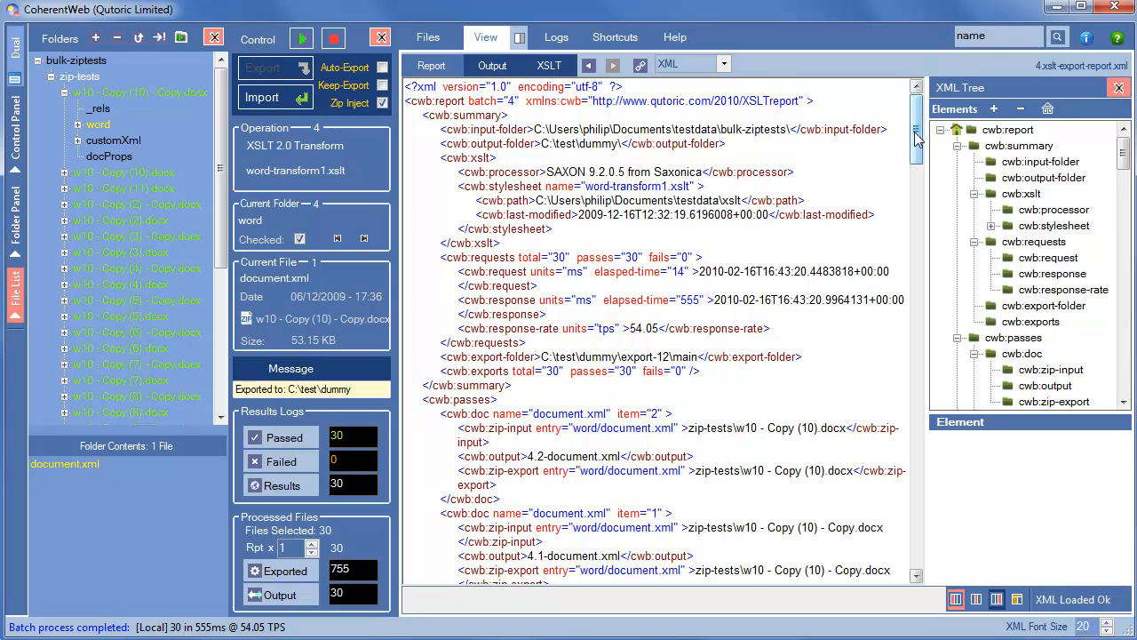
- Scroll 4.xslt-export-report.xml through the 30 cwb:passes entries to the empty cwb:fails, then back to the summary
scroll(down, 3)
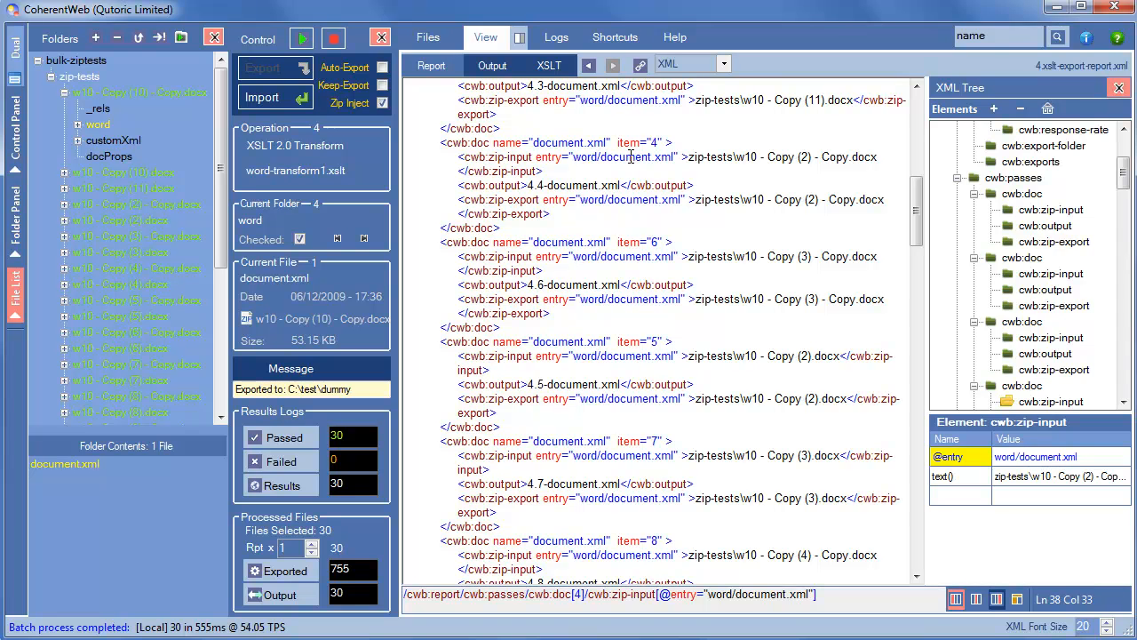
mouse_move(689, 158)
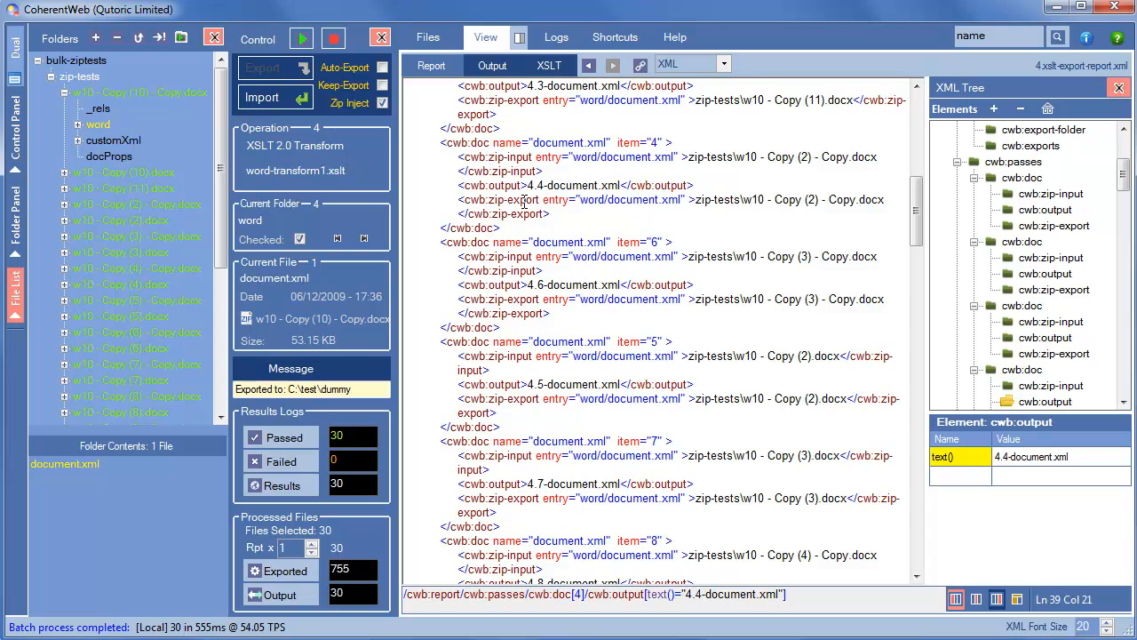
mouse_move(629, 176)
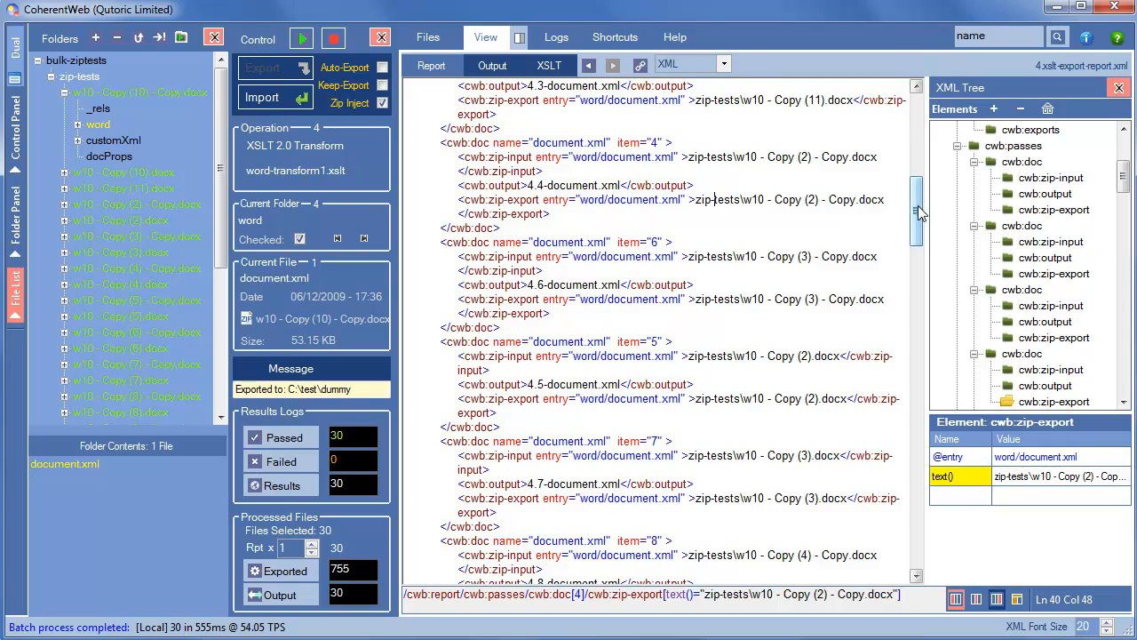
scroll(down, 3)
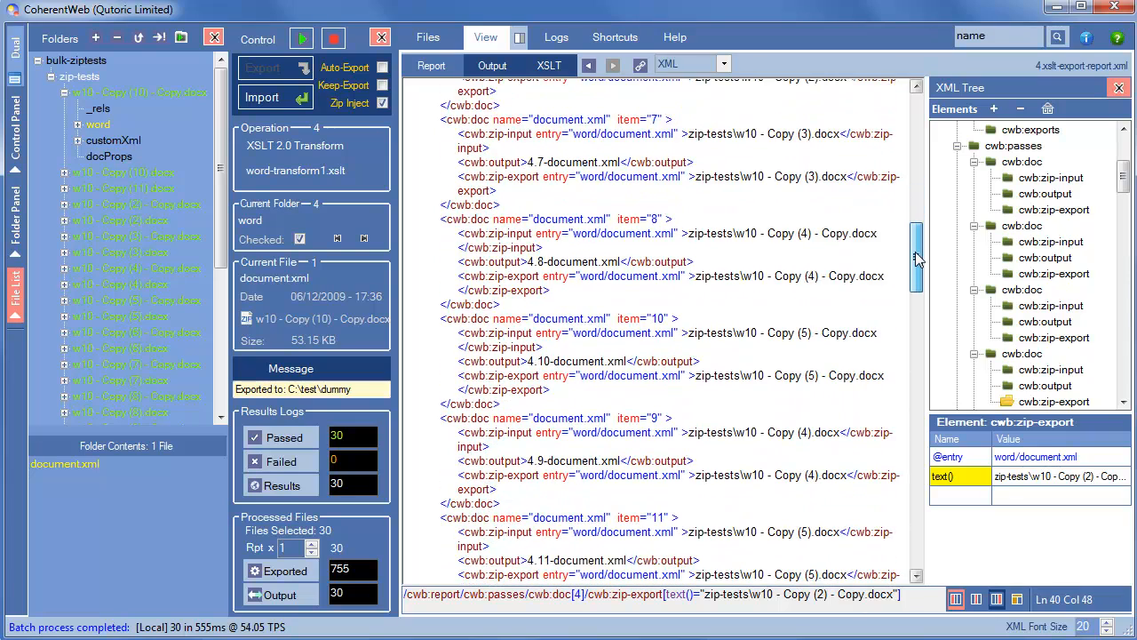
scroll(down, 3)
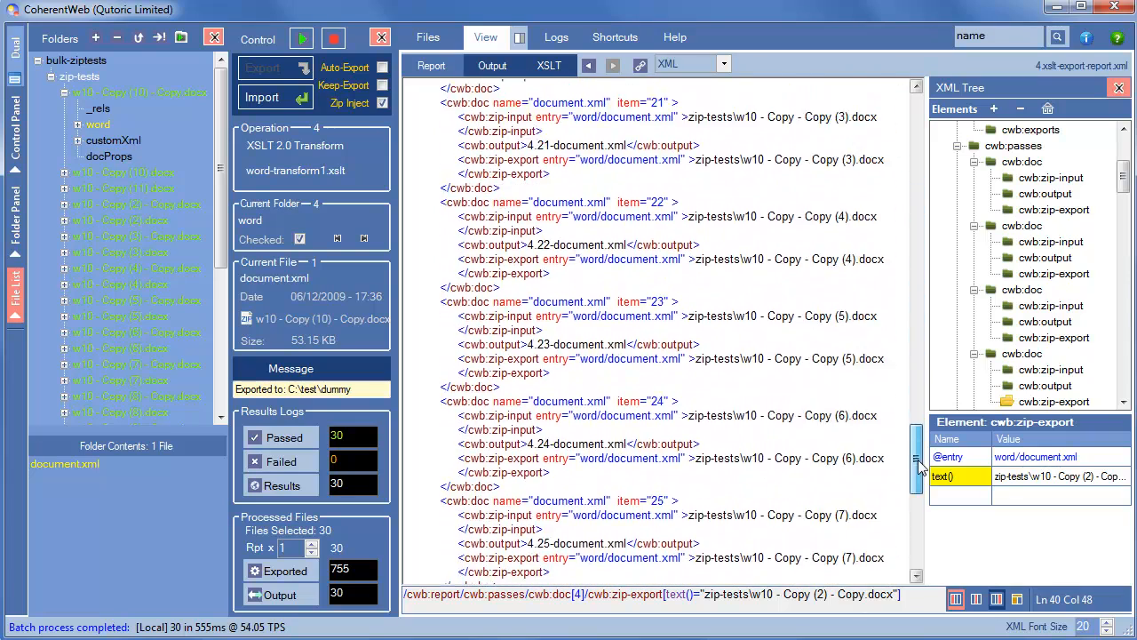
scroll(down, 3)
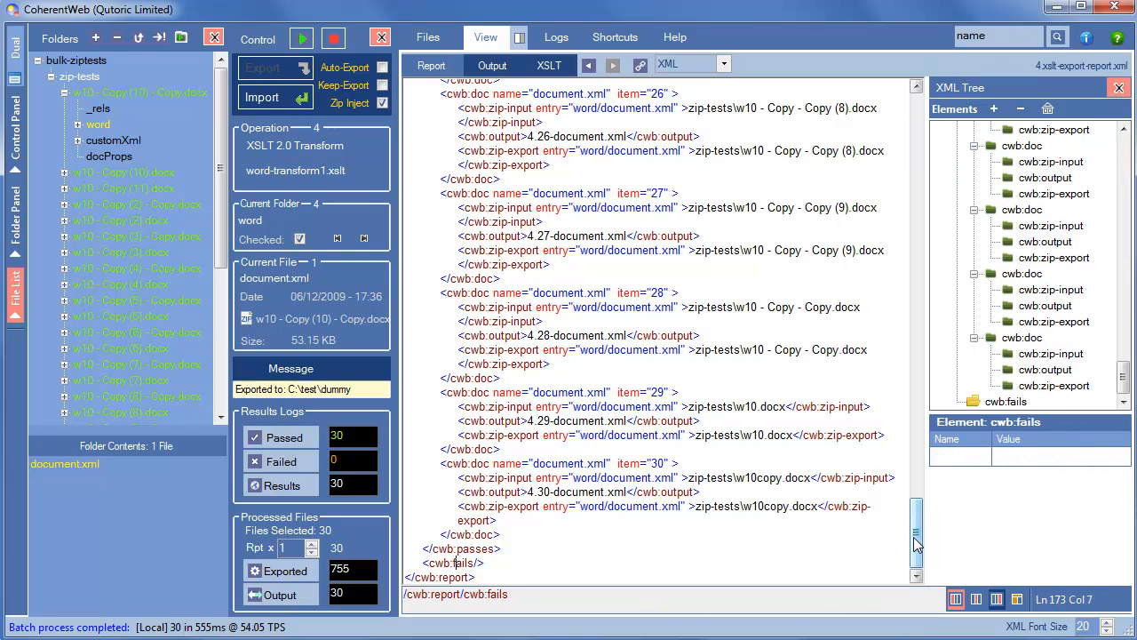
drag(917, 538, 917, 480)
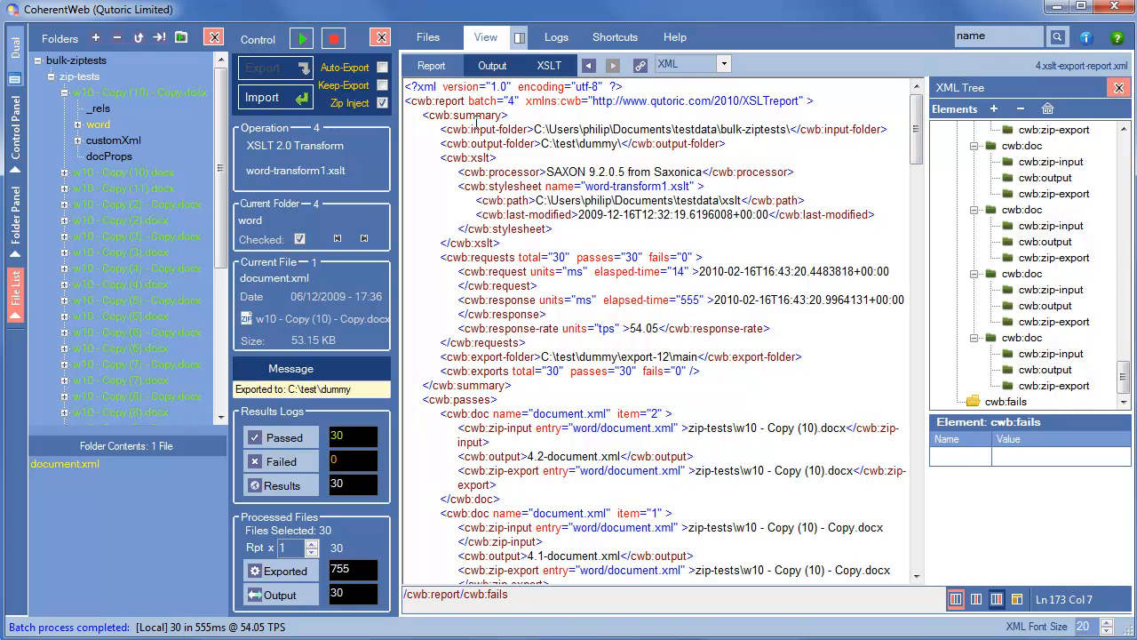
mouse_move(620, 369)
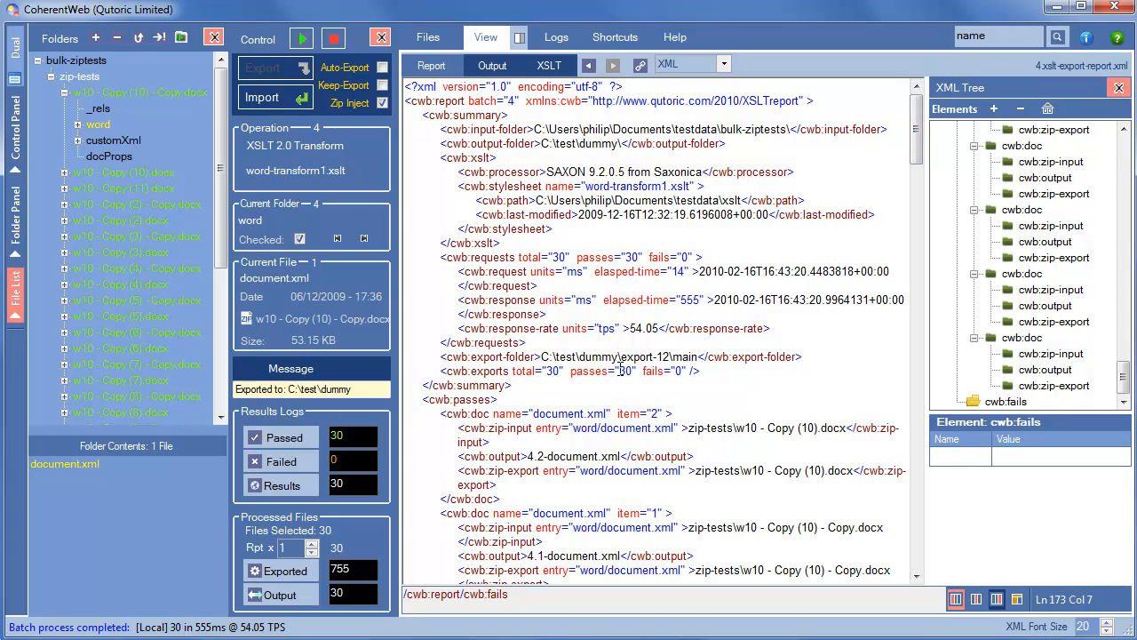
mouse_move(551, 331)
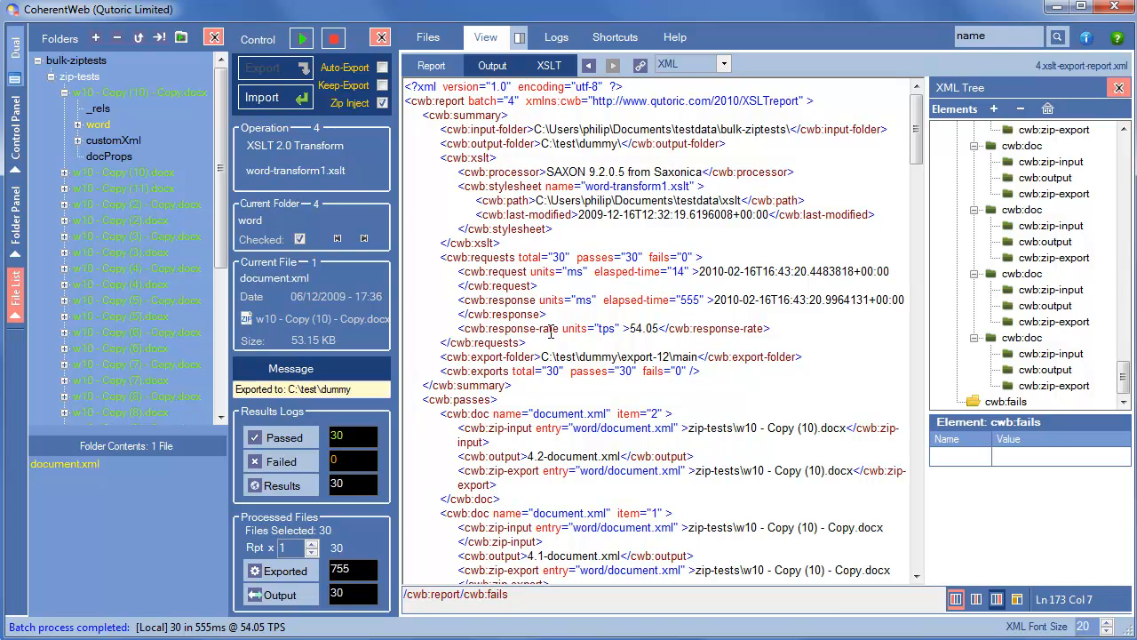